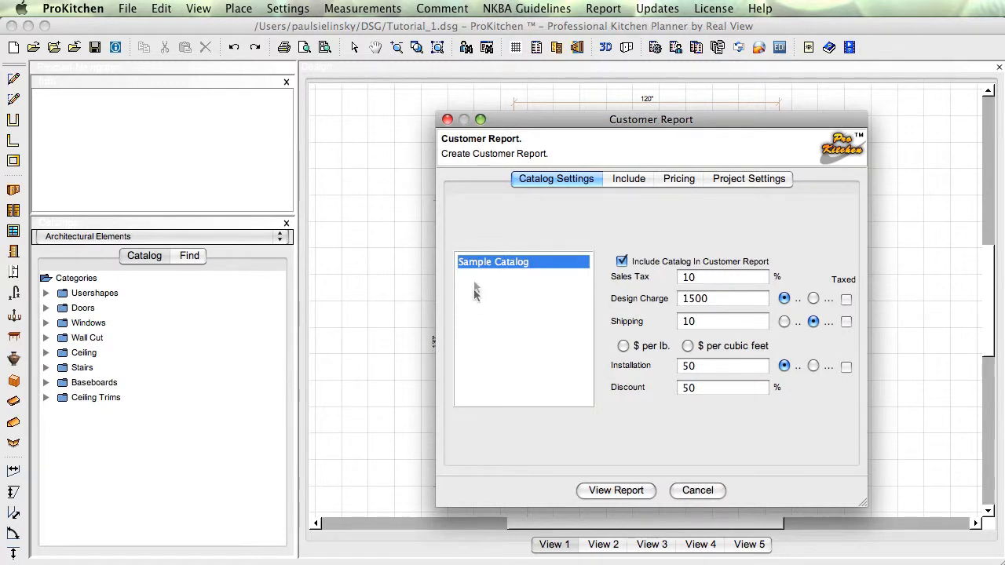
mouse_move(467, 276)
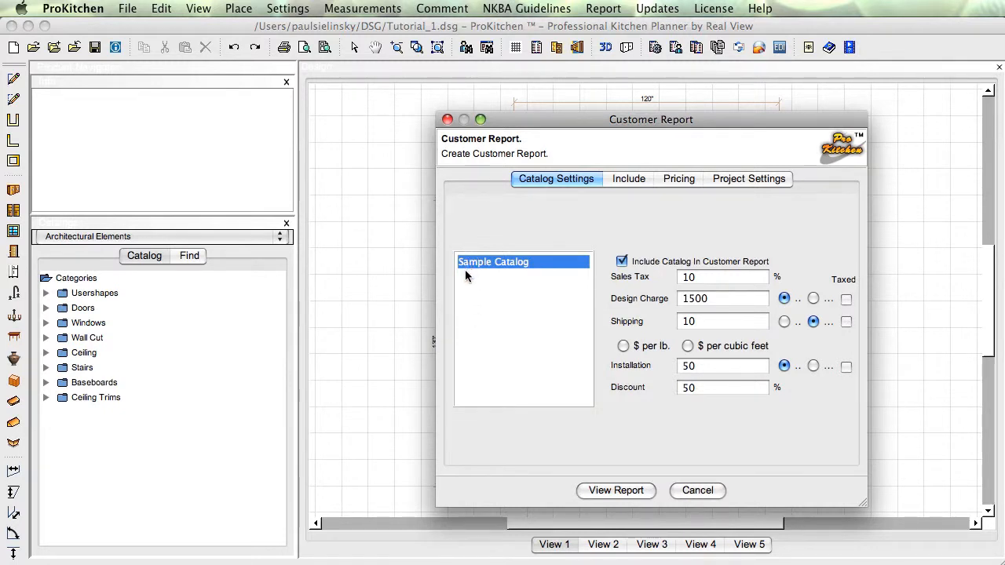
mouse_move(481, 289)
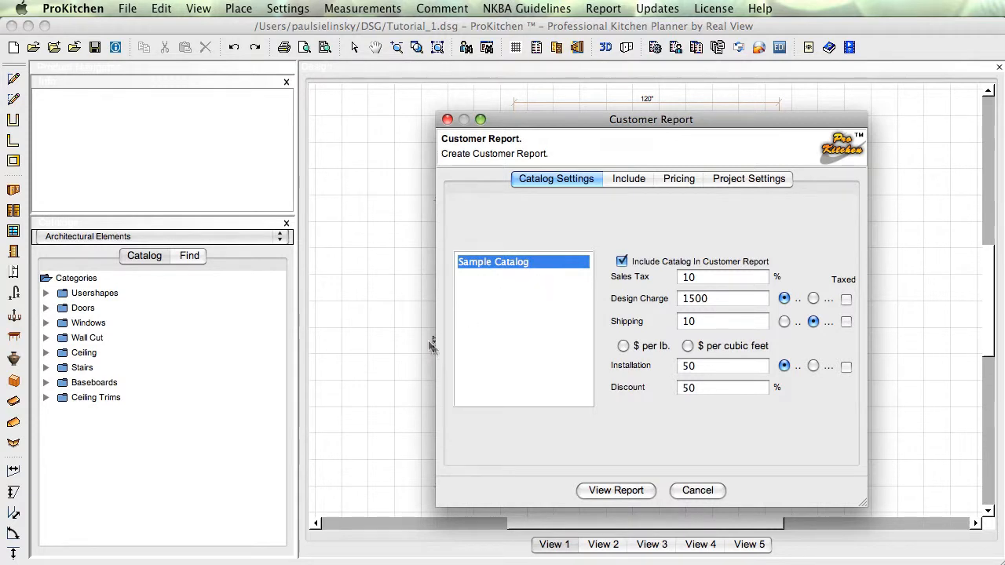
mouse_move(626, 311)
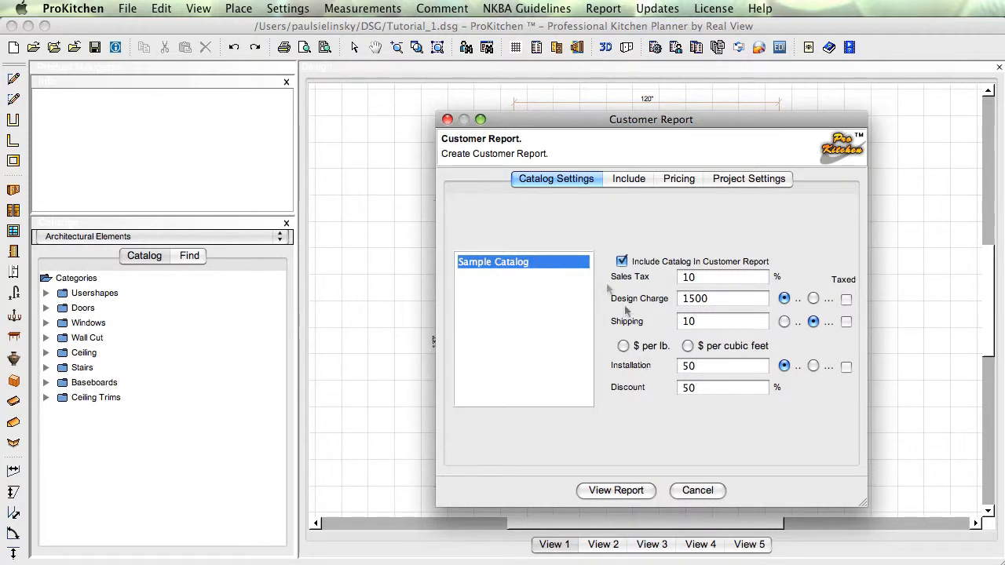
mouse_move(521, 297)
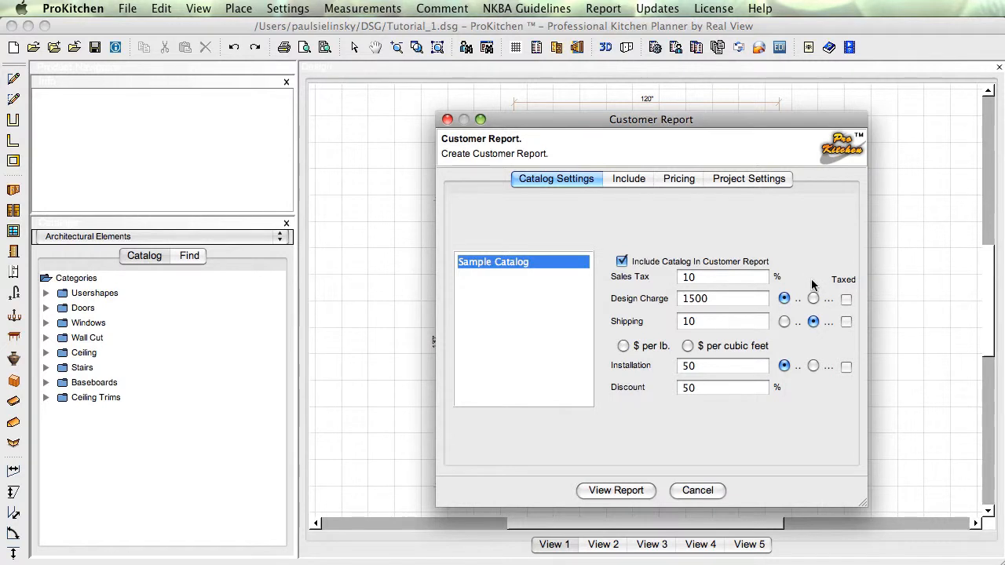
mouse_move(801, 305)
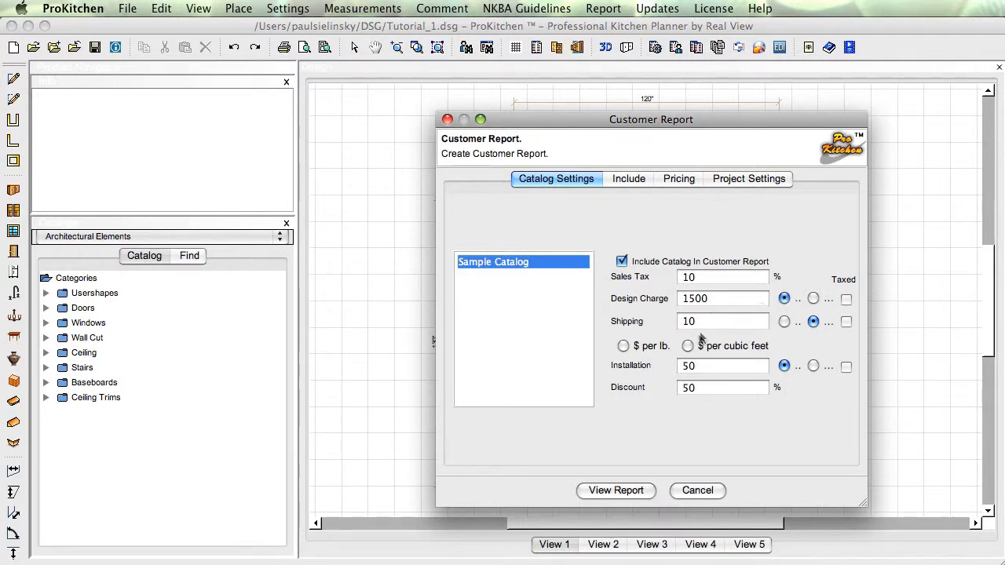
mouse_move(663, 355)
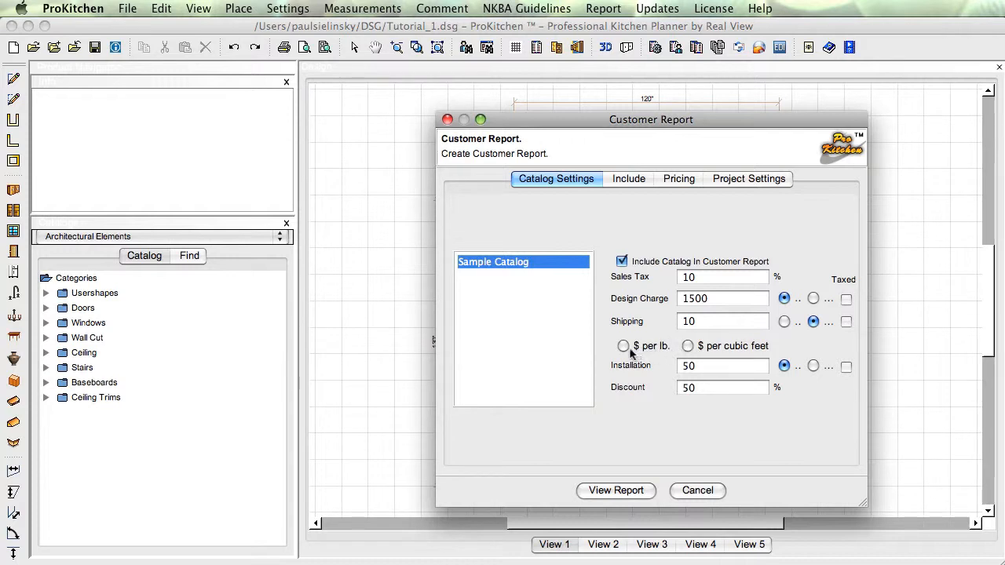
Try the per-pound shipping charge option and leave it turned off.
left_click(621, 345)
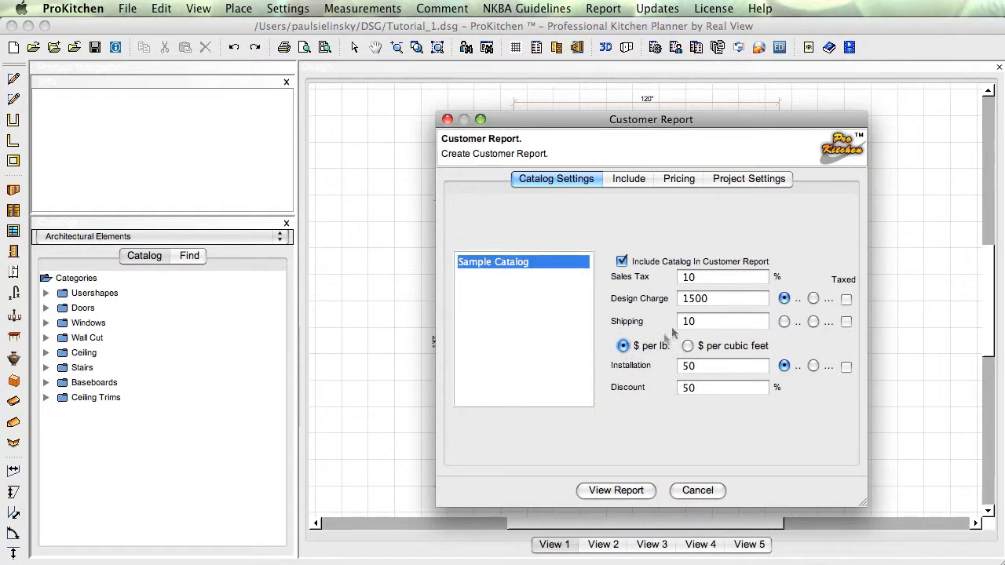
left_click(687, 345)
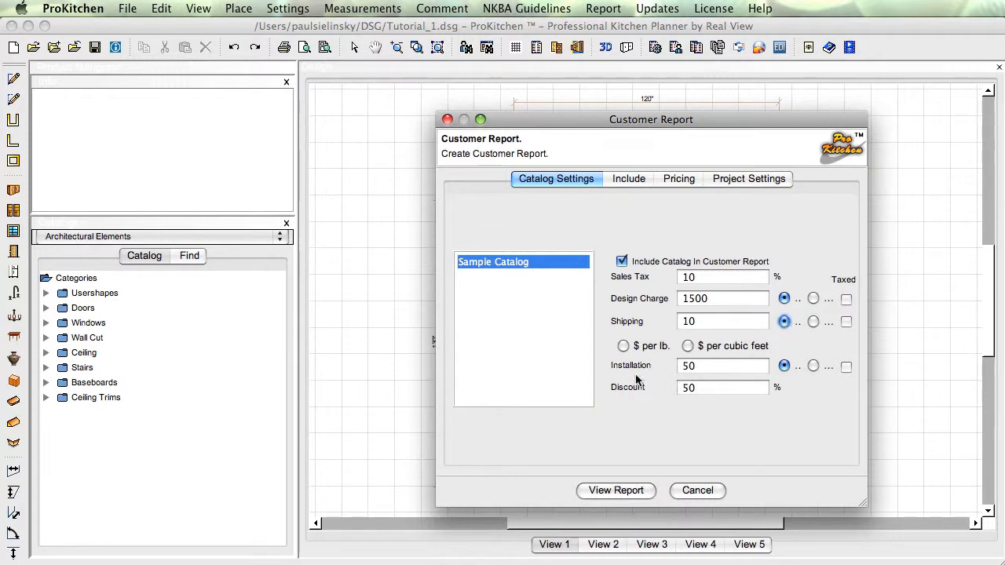
left_click(699, 364)
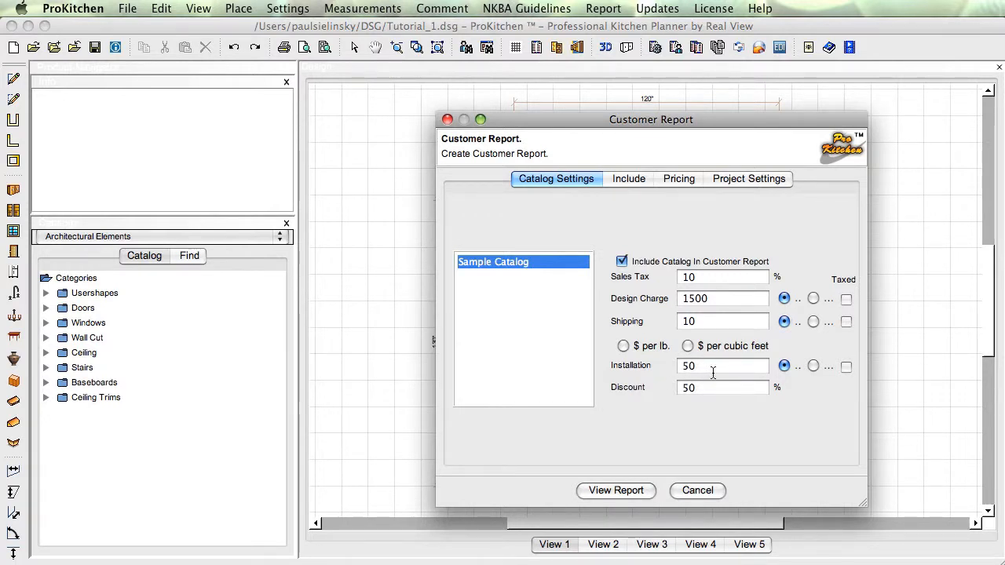
mouse_move(710, 364)
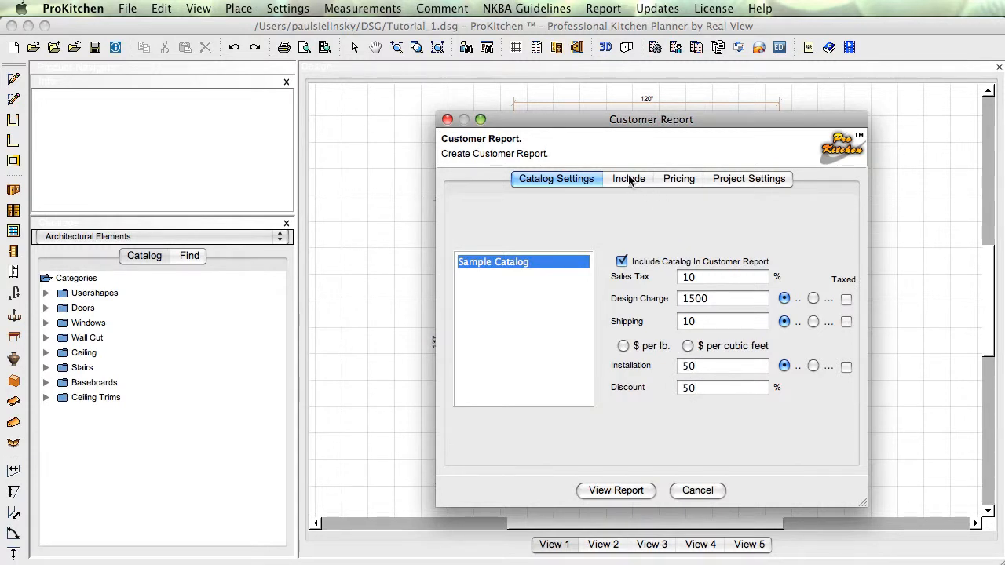
mouse_move(682, 217)
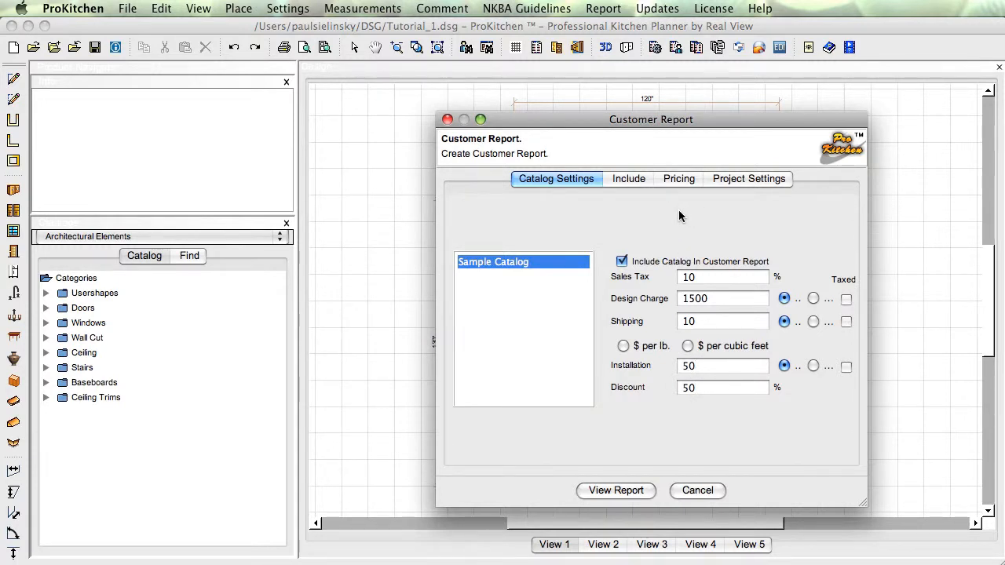
Enter 80.00 as the first corner susan's installation charge in the per-item pricing list.
left_click(628, 178)
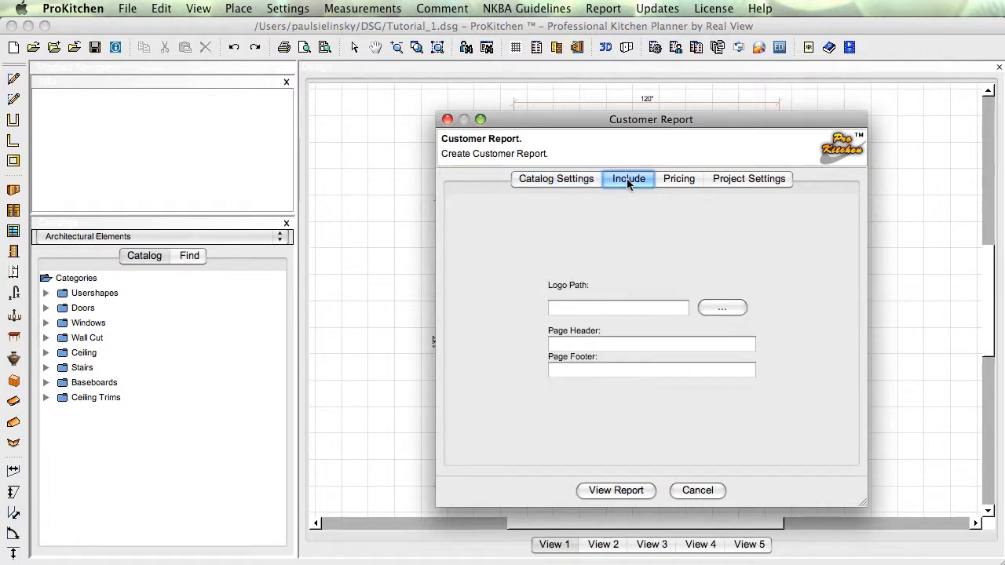
mouse_move(600, 182)
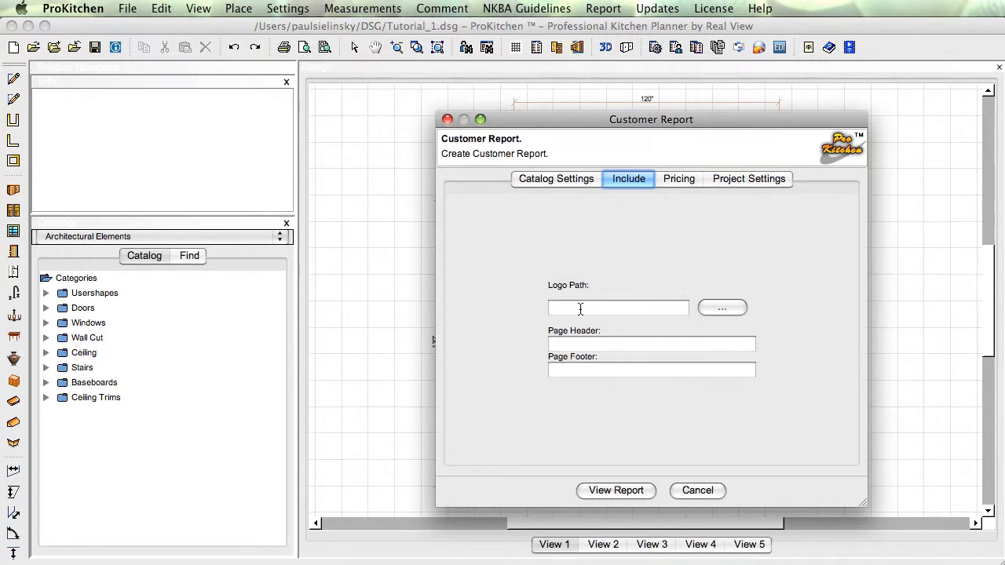
mouse_move(571, 377)
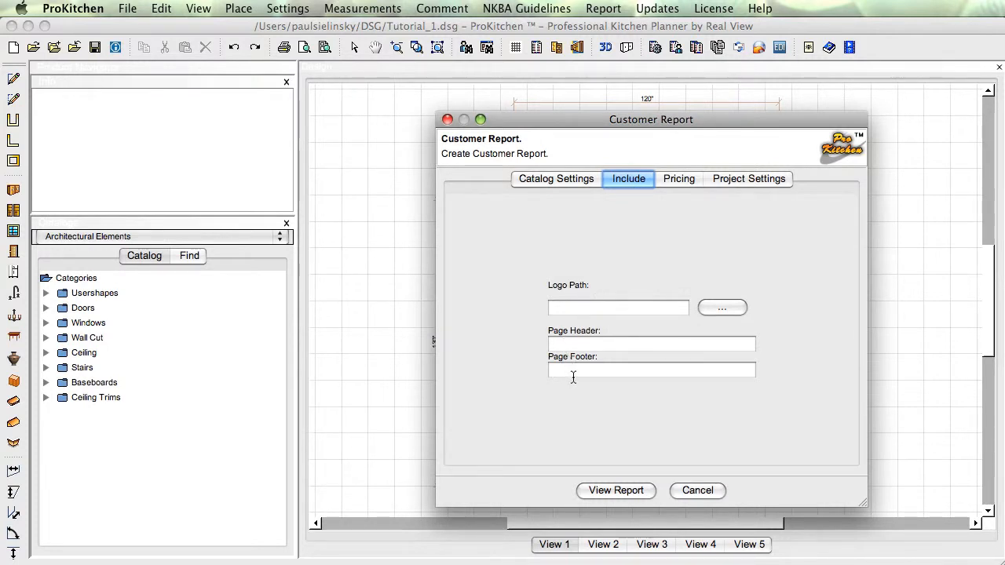
left_click(679, 179)
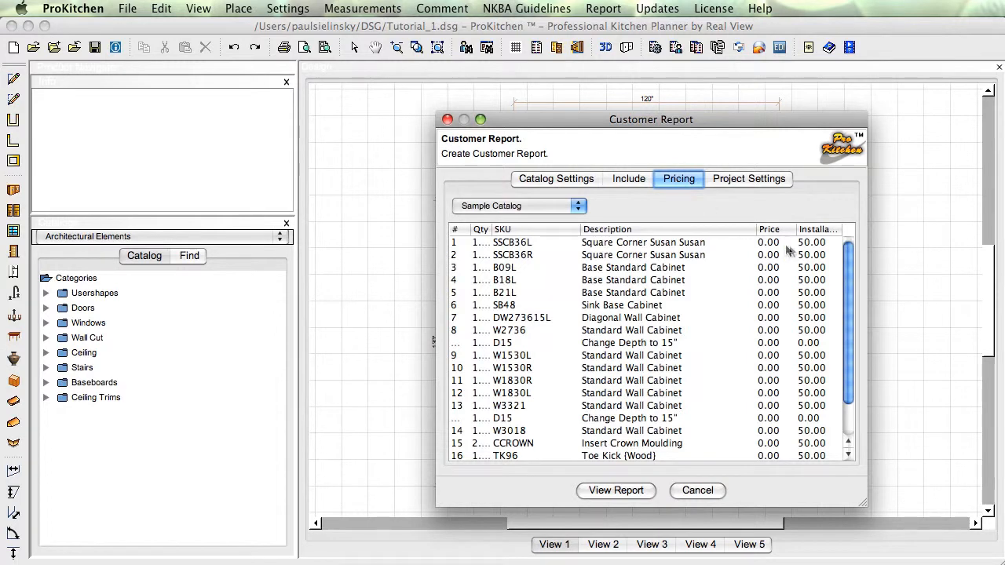
mouse_move(801, 248)
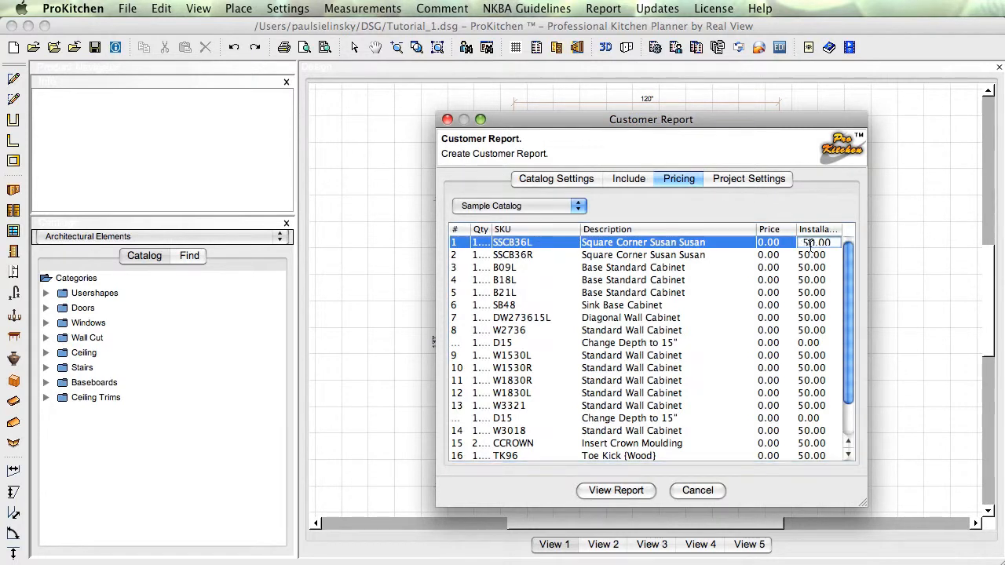
mouse_move(832, 306)
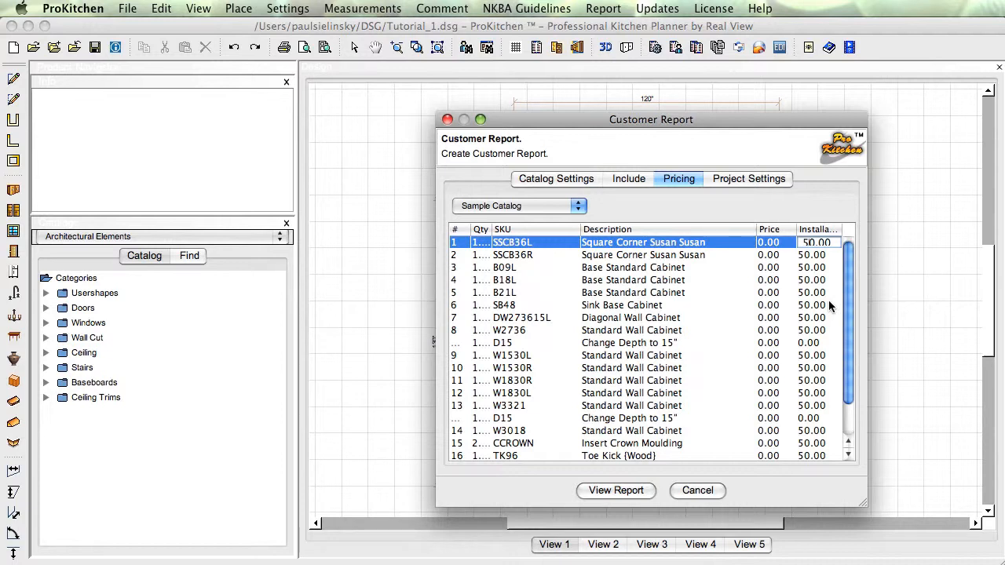
type("80.00")
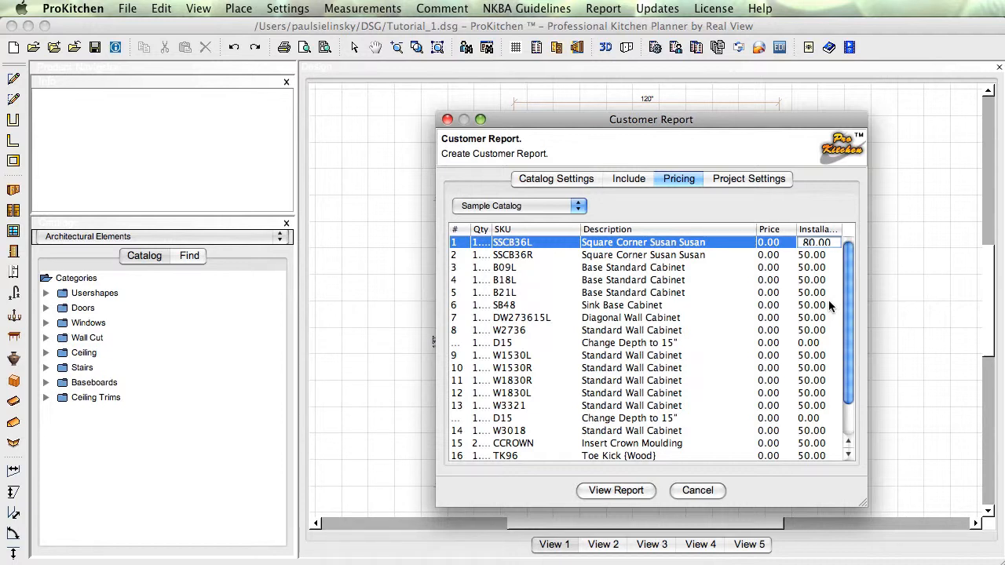
mouse_move(829, 306)
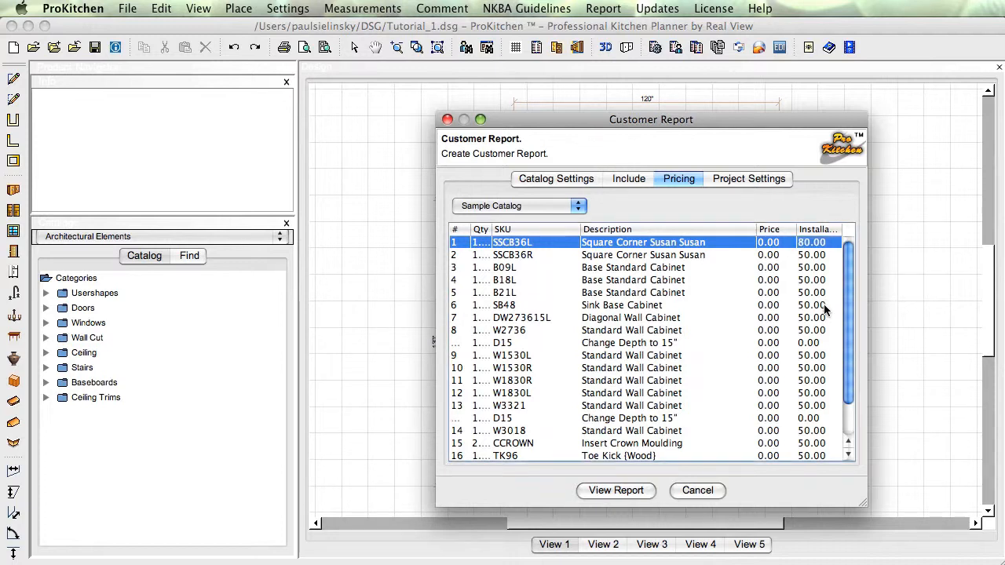
left_click(632, 267)
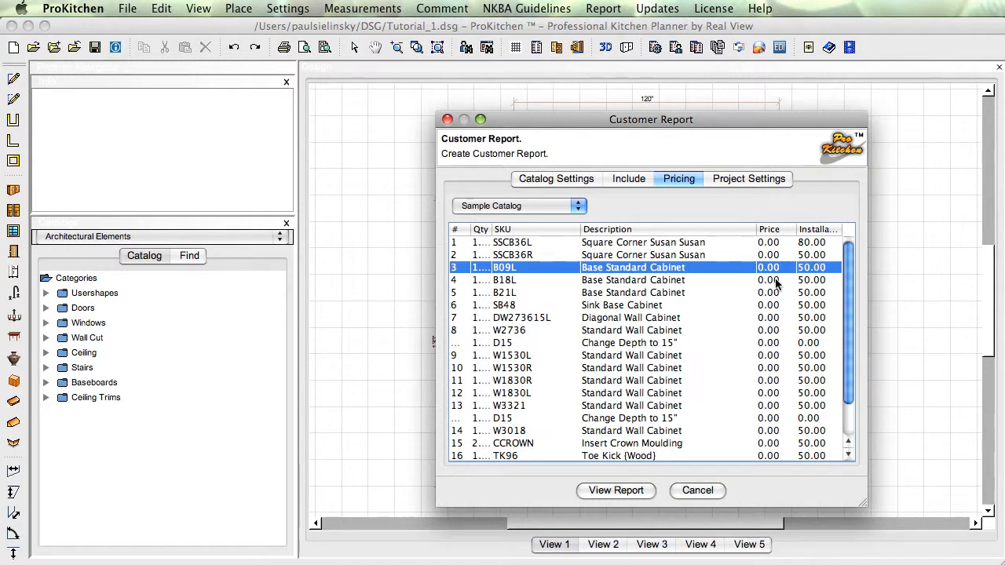
mouse_move(819, 232)
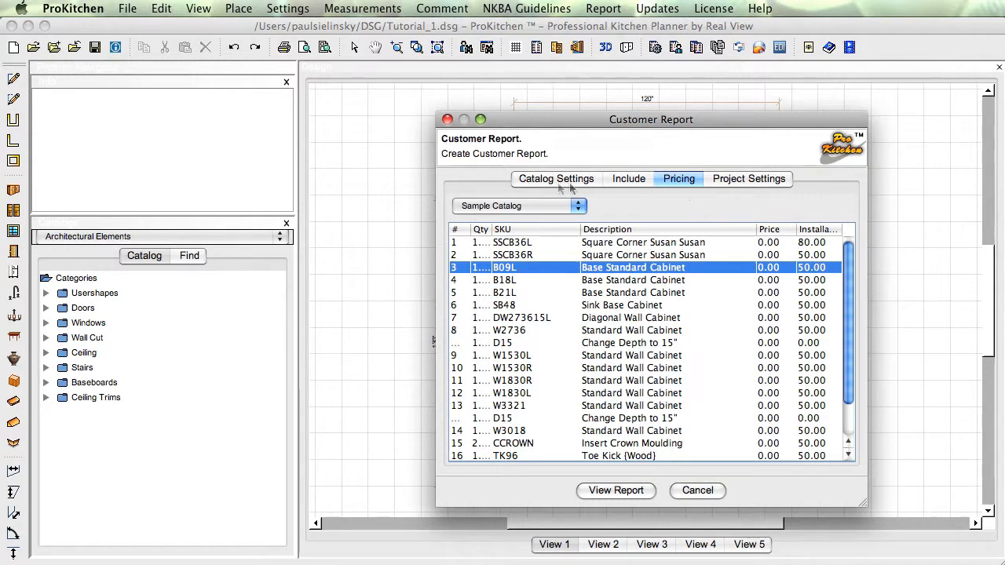
Make the first corner susan's installation charge 1,080.00, then show the project and customer details.
left_click(556, 179)
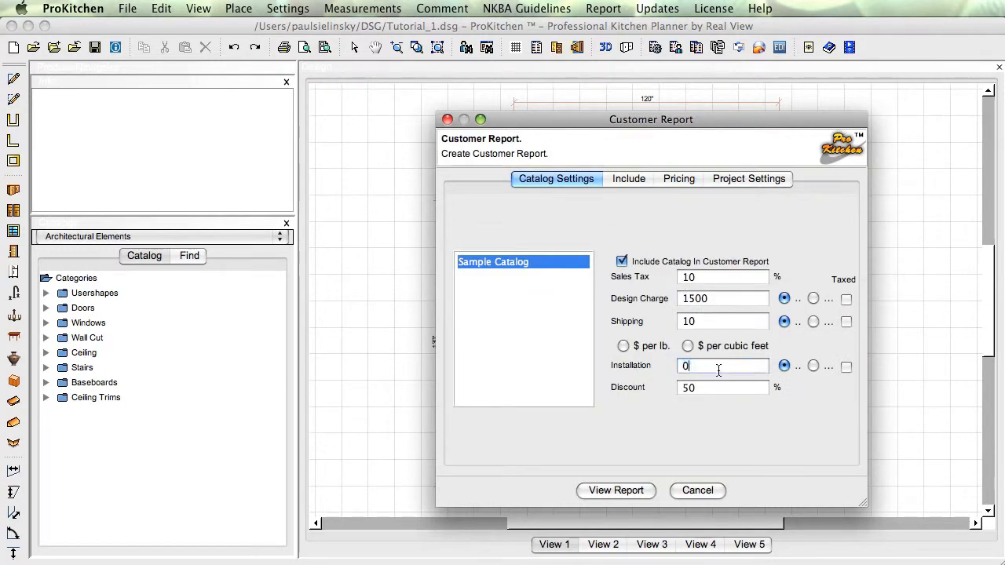
left_click(679, 179)
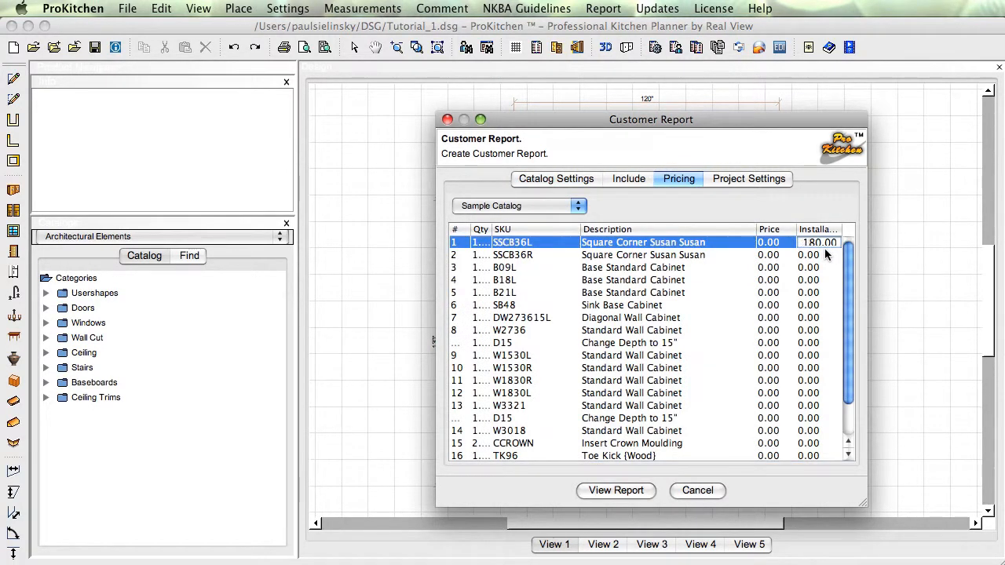
type("1080.00")
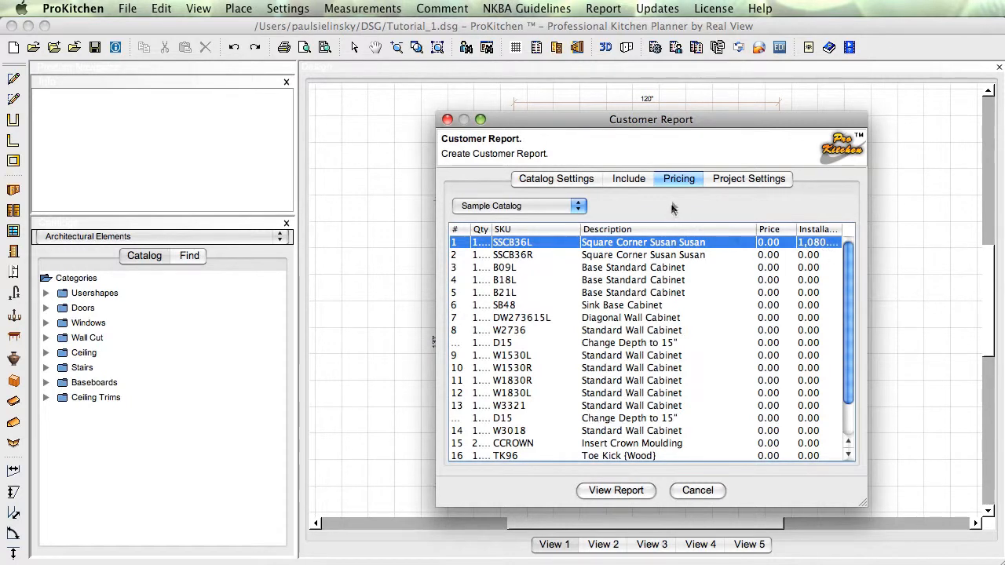
left_click(747, 179)
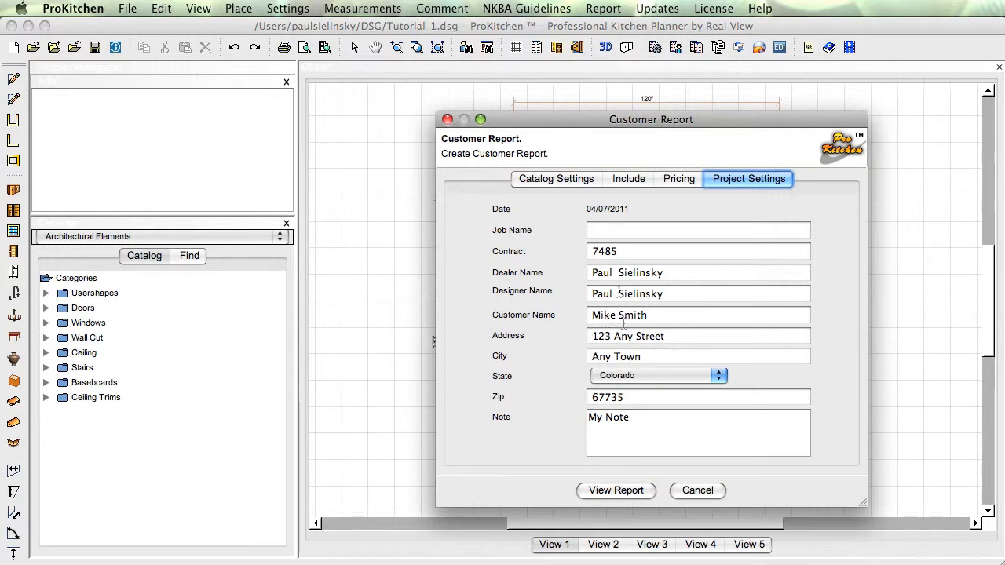
Return from the job name and header/footer options to the catalog-wide charge settings.
left_click(697, 229)
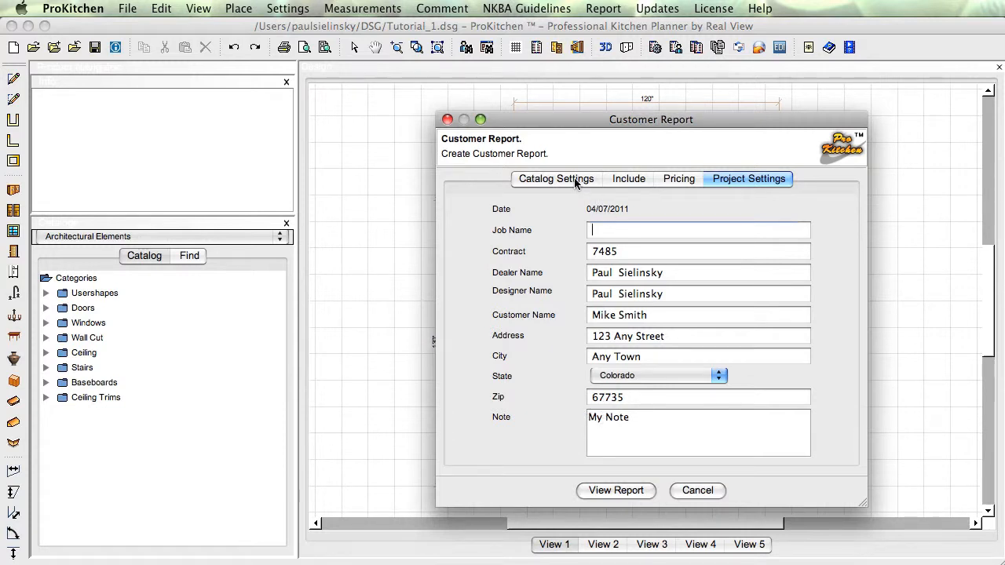
left_click(627, 179)
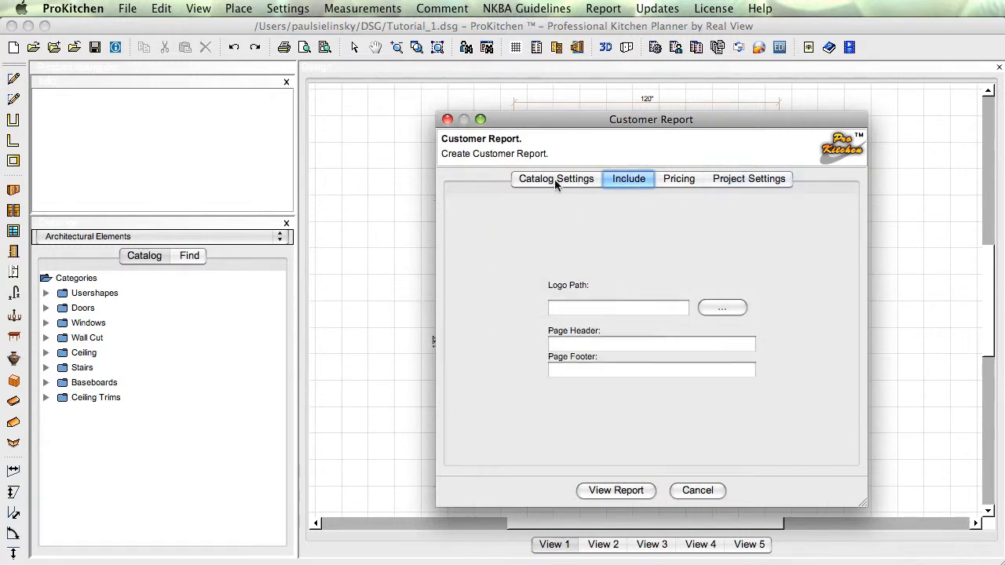
left_click(556, 179)
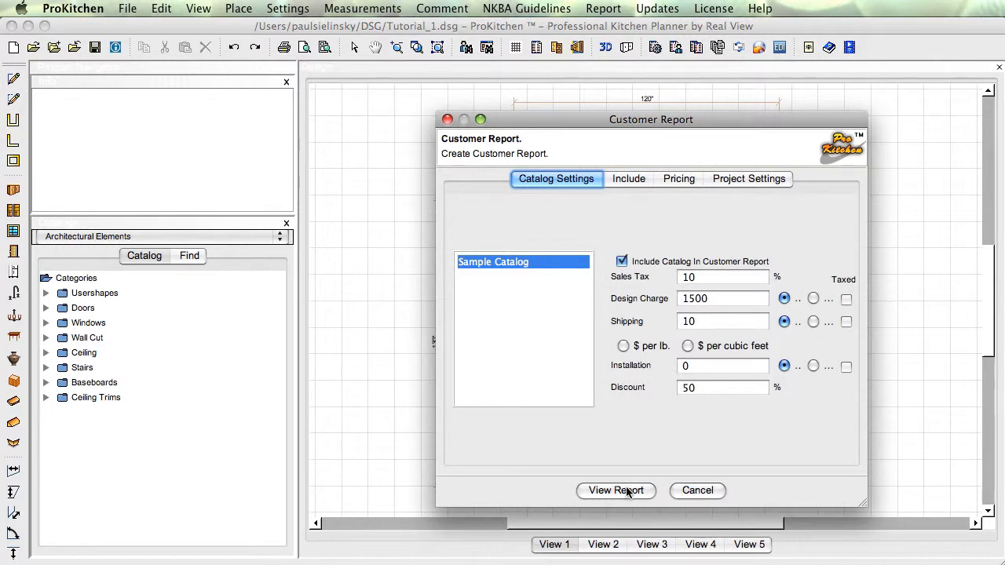
Preview the customer report and page through to the price totals on page 4.
left_click(615, 490)
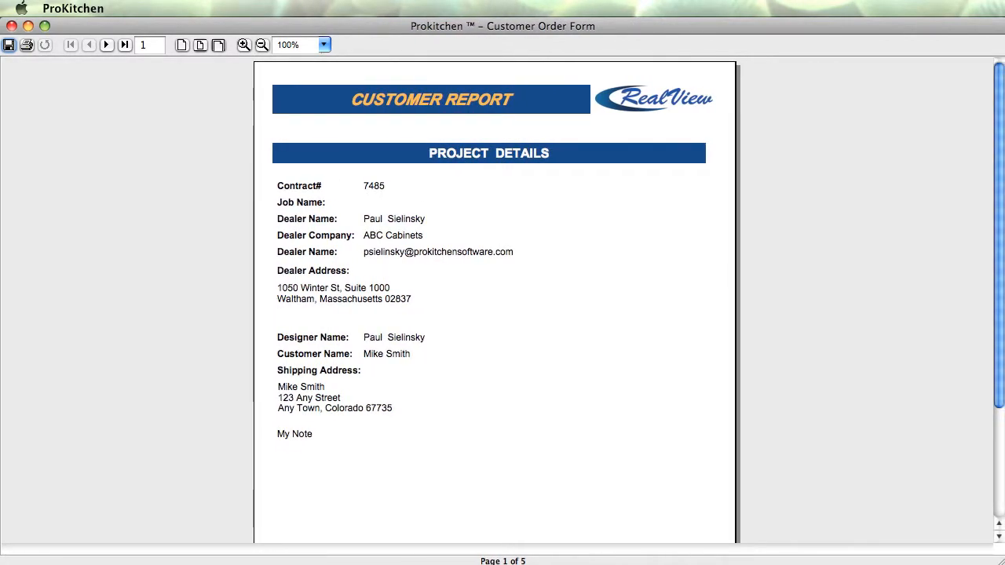
mouse_move(998, 132)
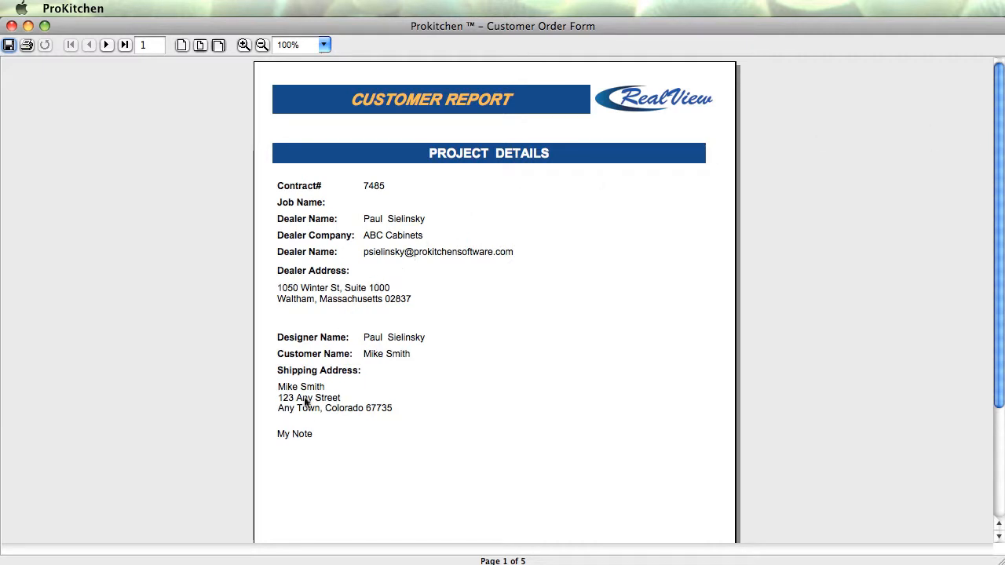
mouse_move(317, 238)
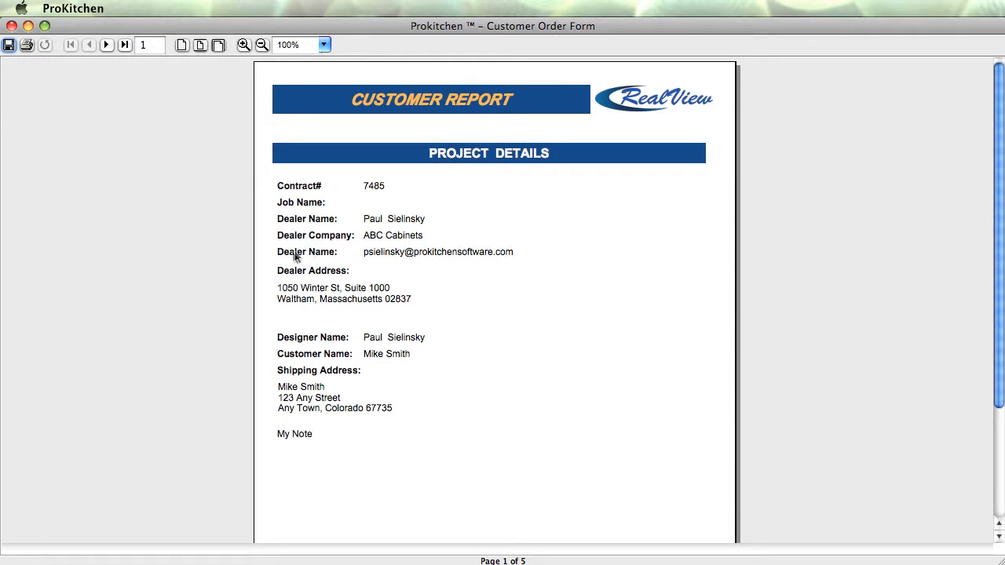
mouse_move(317, 261)
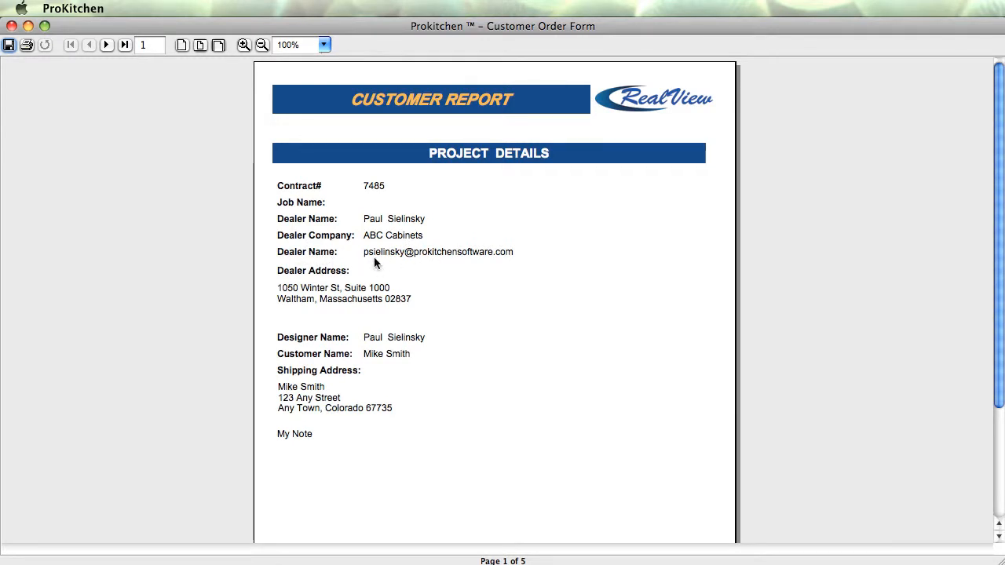
mouse_move(327, 382)
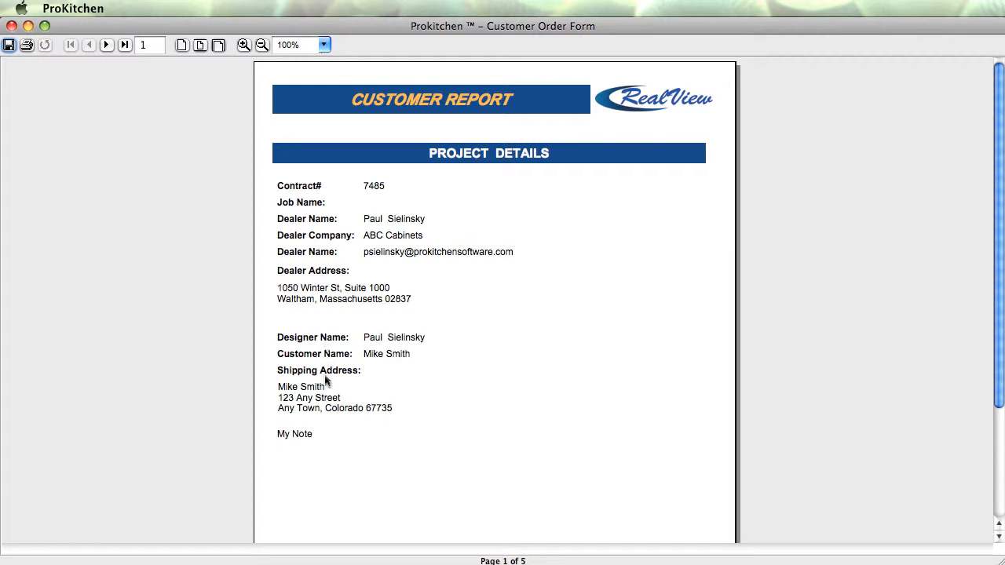
mouse_move(289, 448)
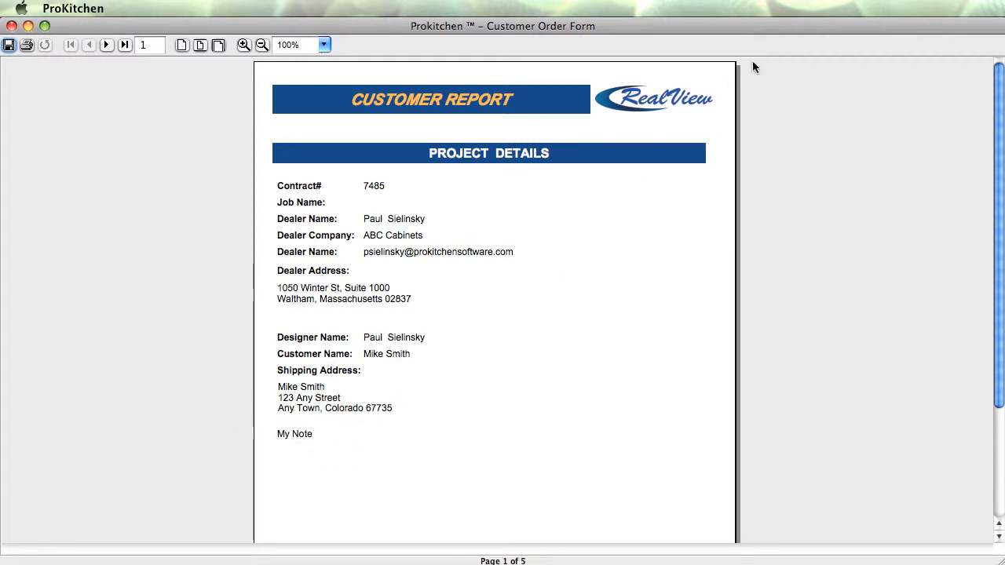
left_click(107, 44)
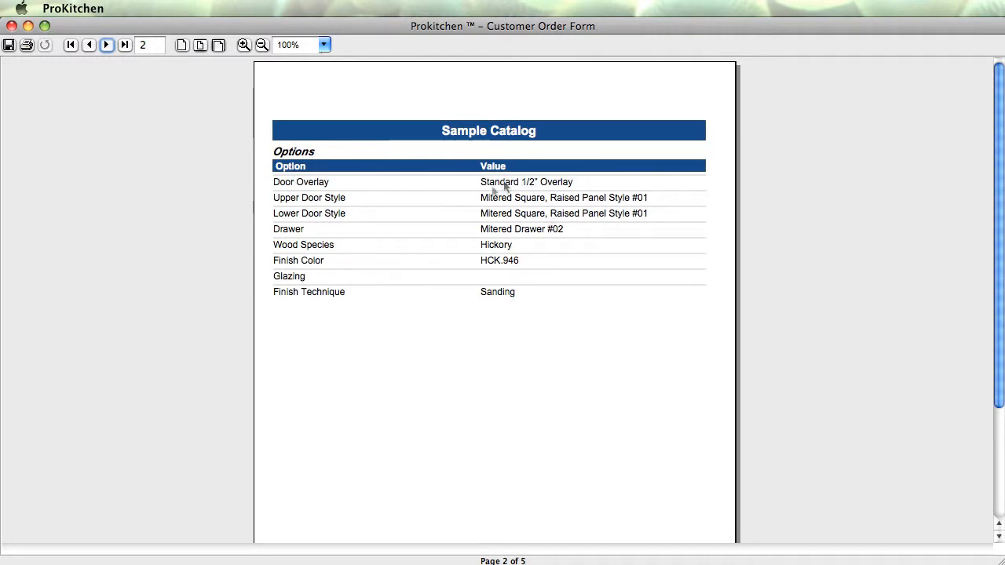
left_click(107, 44)
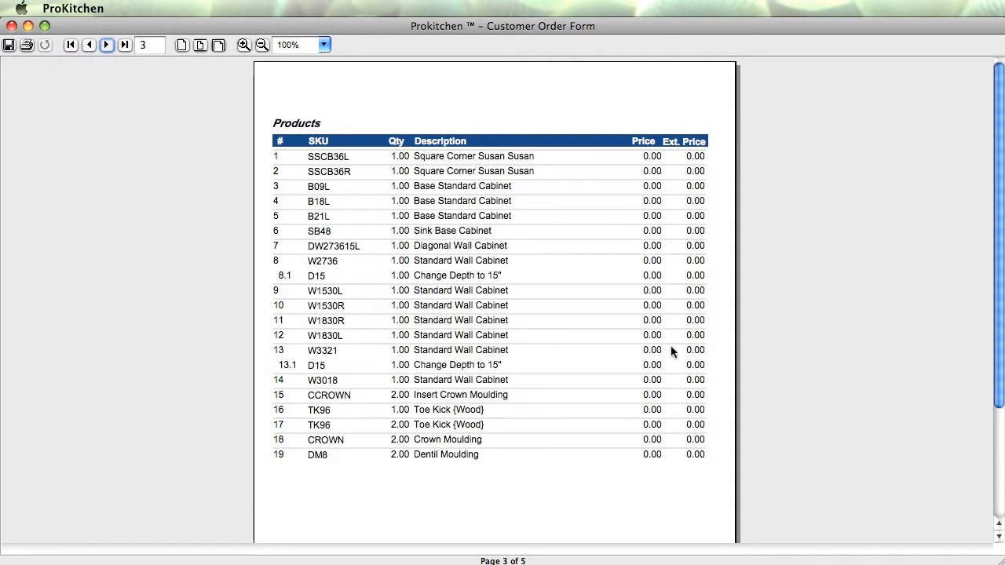
left_click(107, 44)
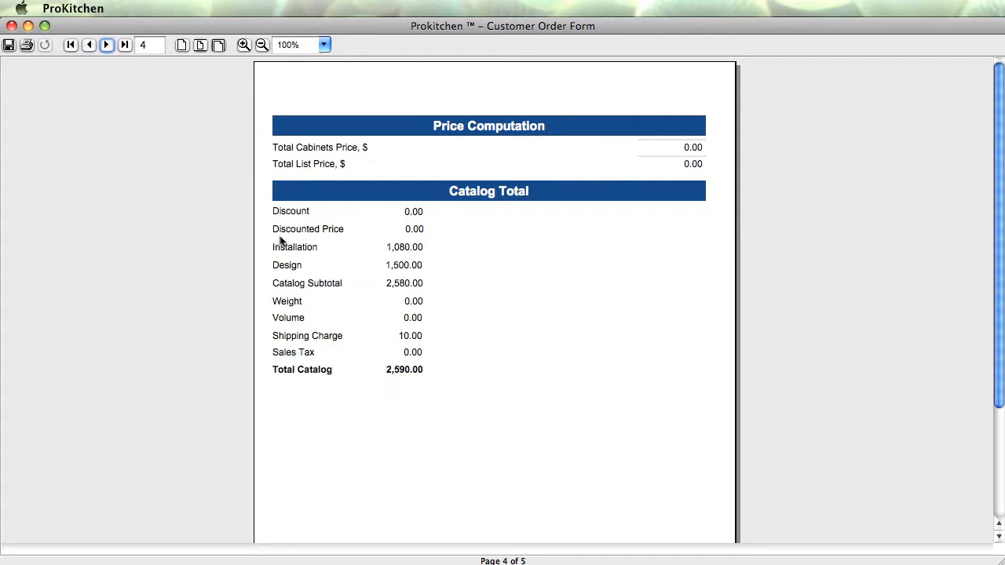
mouse_move(330, 261)
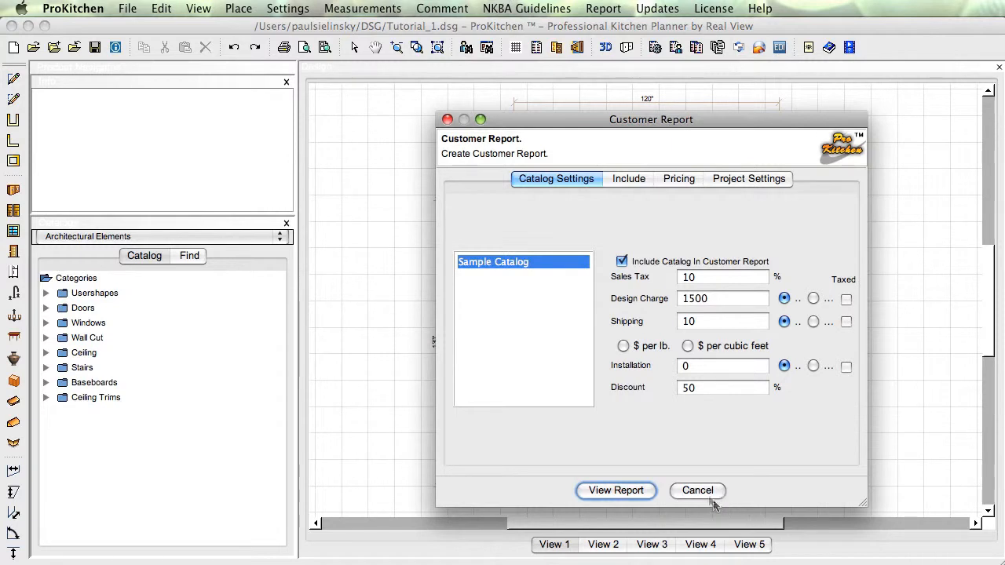
Close the report settings and no-products message, then bring up the order-by-e-mail form for Tutorial_1.dsg.
left_click(697, 490)
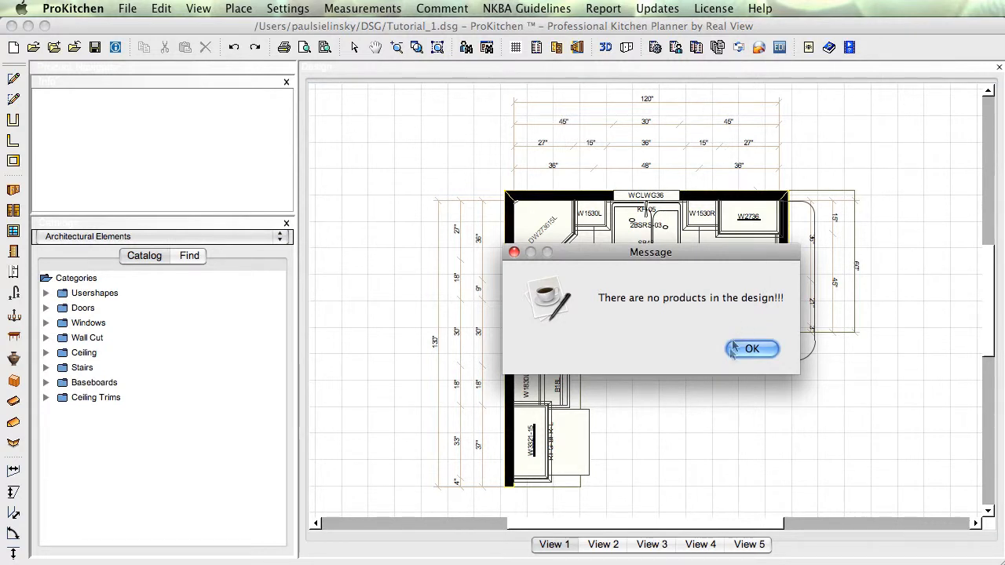
left_click(750, 348)
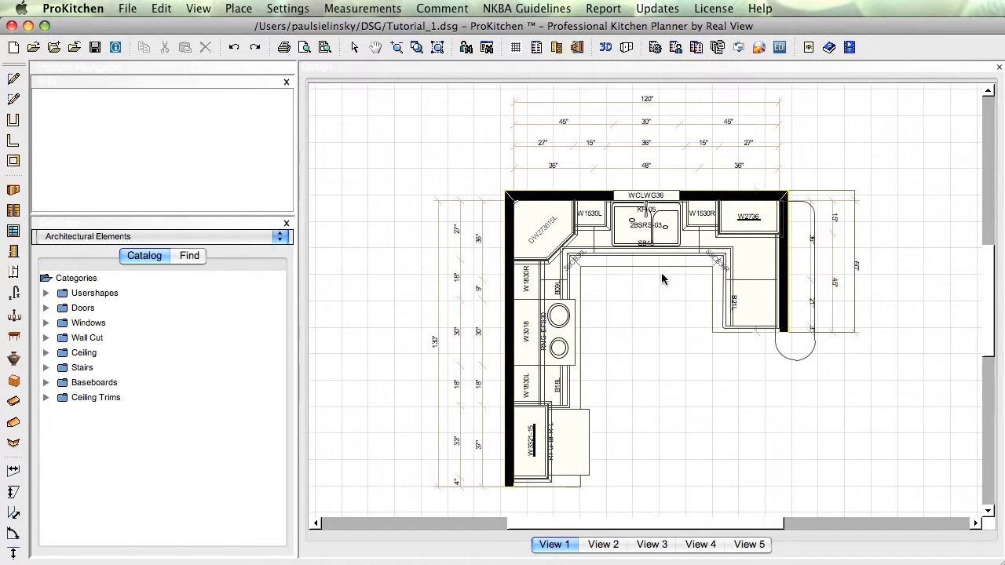
mouse_move(704, 64)
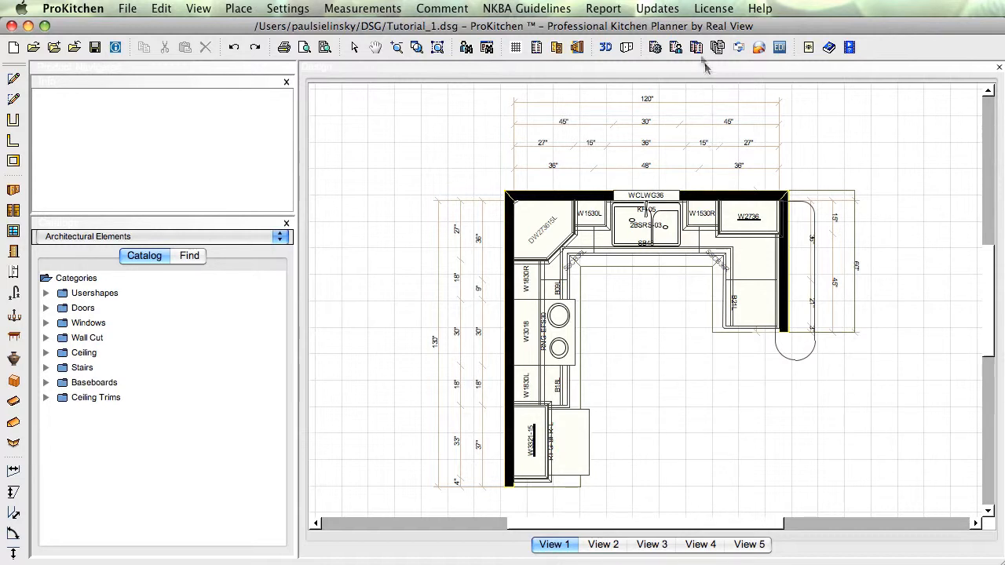
mouse_move(696, 47)
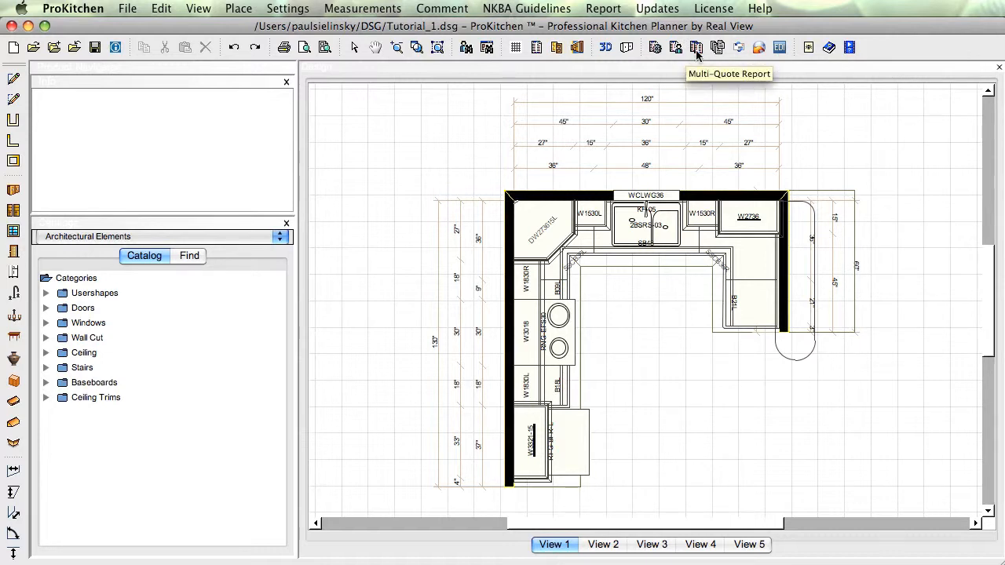
mouse_move(737, 47)
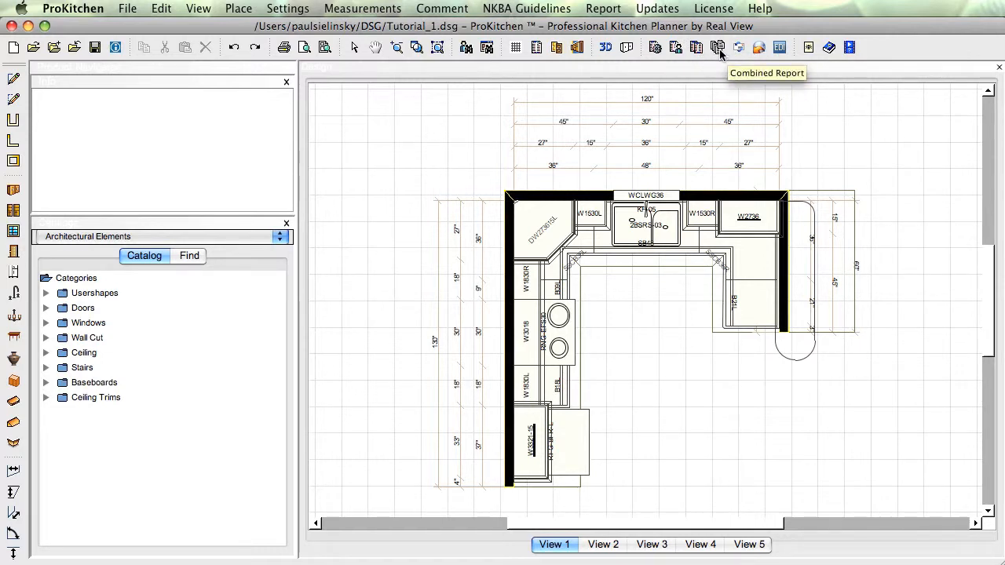
mouse_move(719, 47)
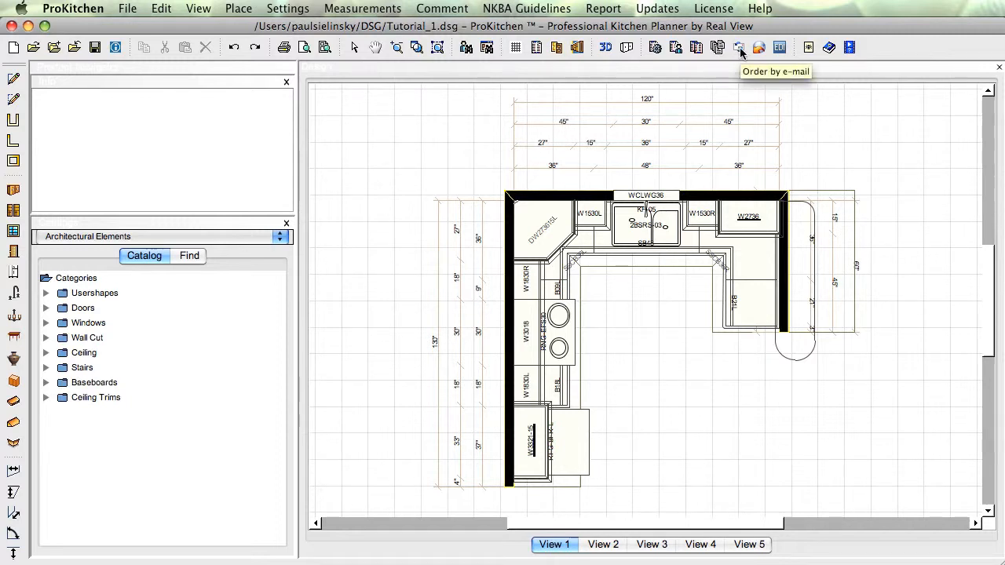
left_click(94, 47)
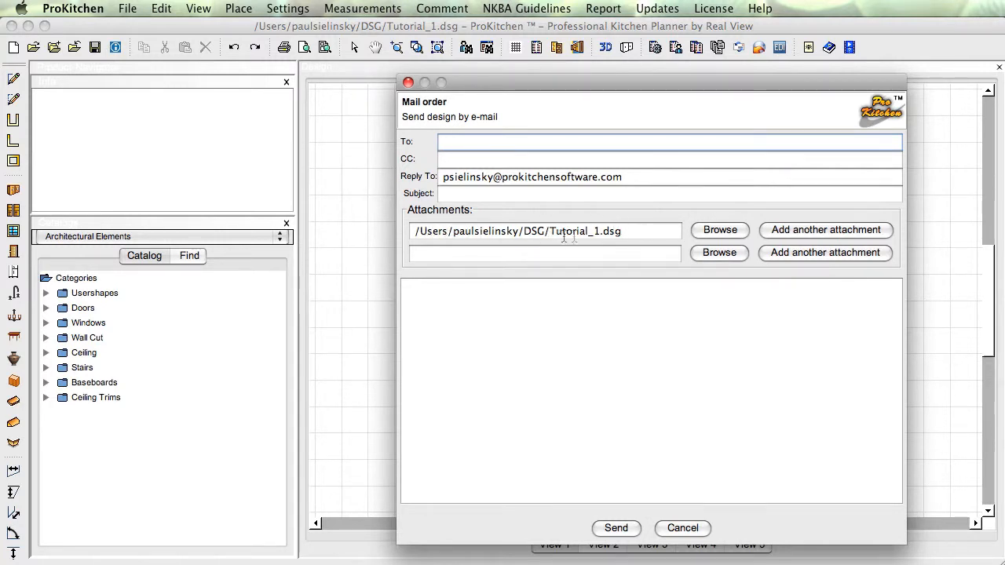
mouse_move(714, 276)
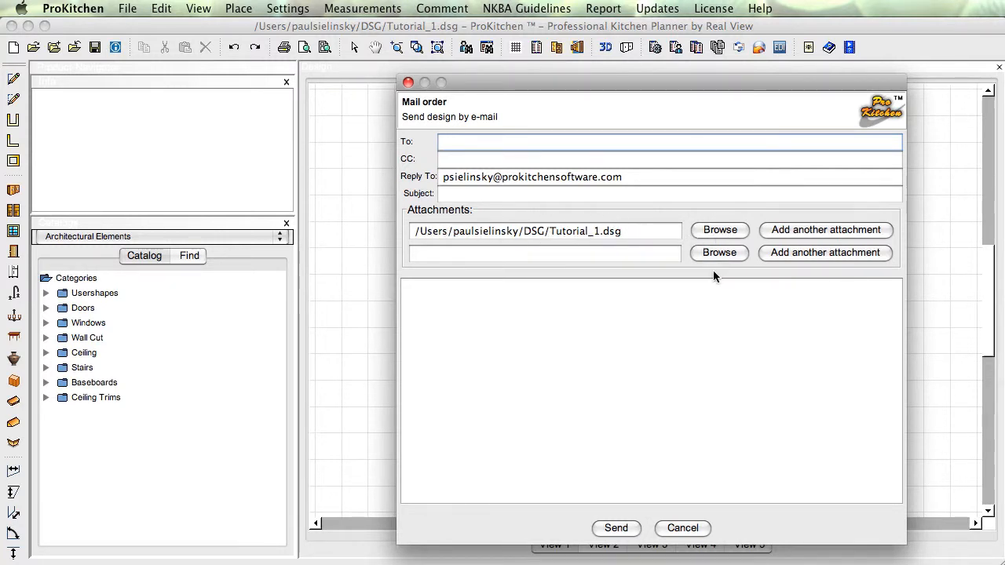
mouse_move(721, 267)
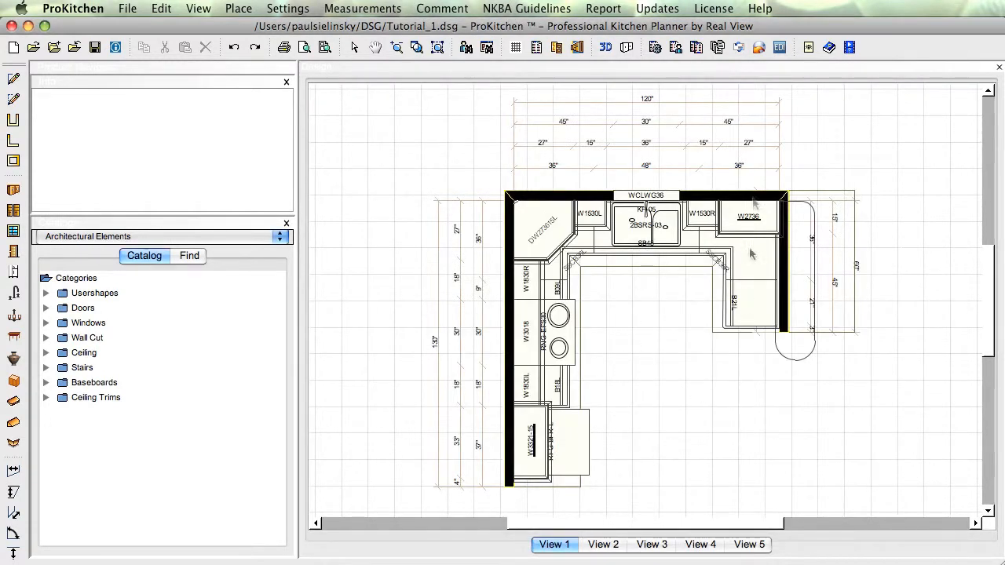
mouse_move(723, 85)
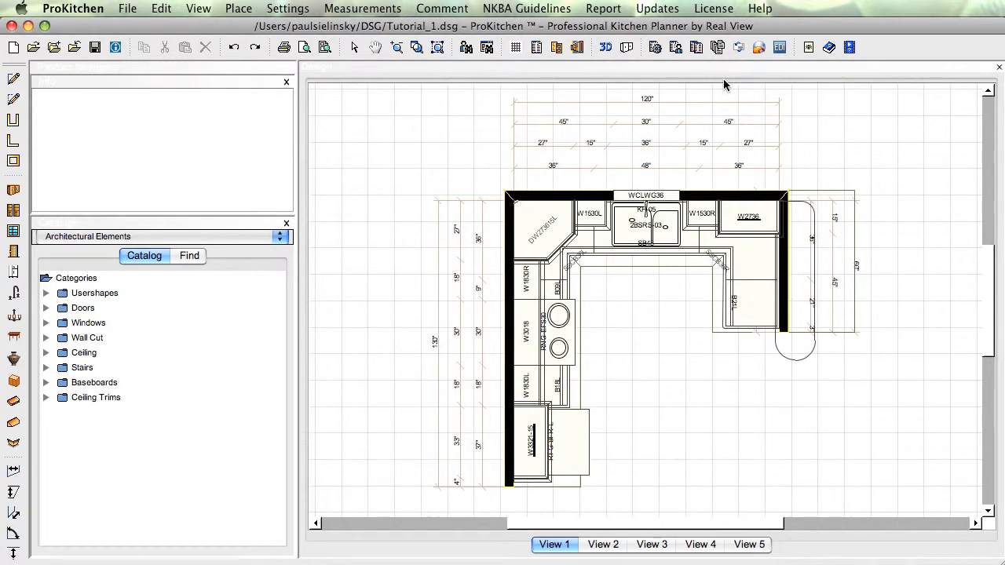
mouse_move(693, 81)
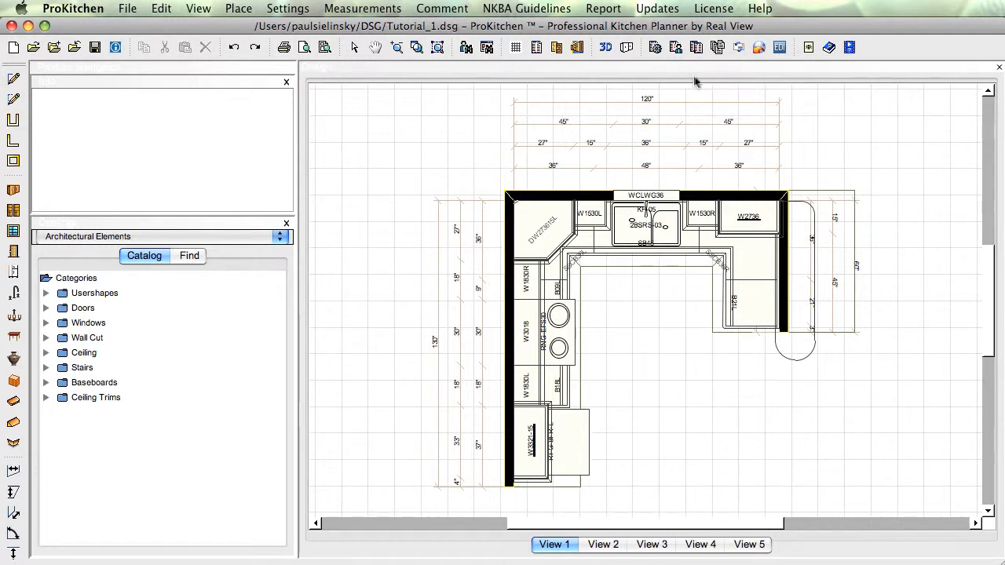
mouse_move(760, 55)
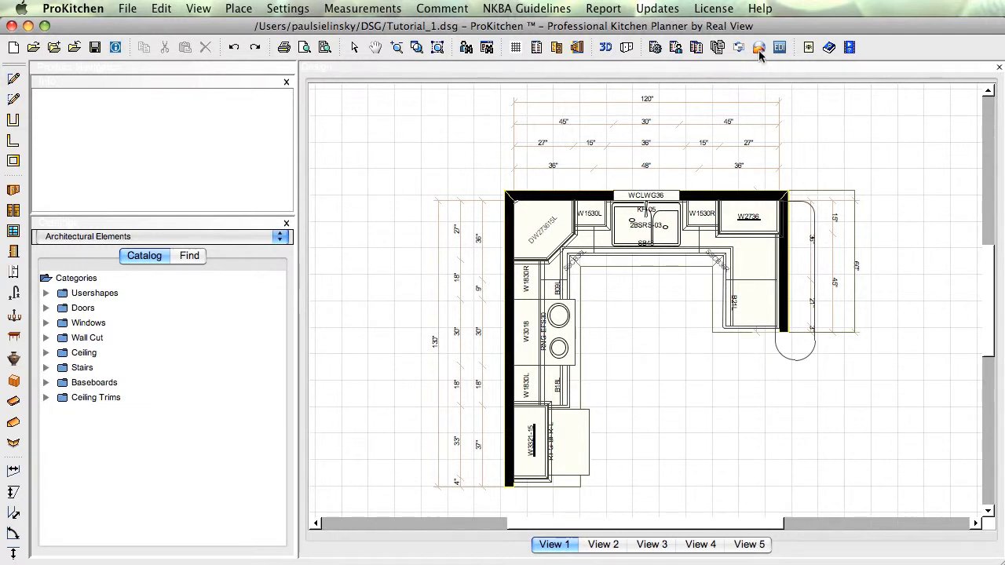
Bring up the Automatic Updates window for program and manufacturer catalogs.
left_click(778, 47)
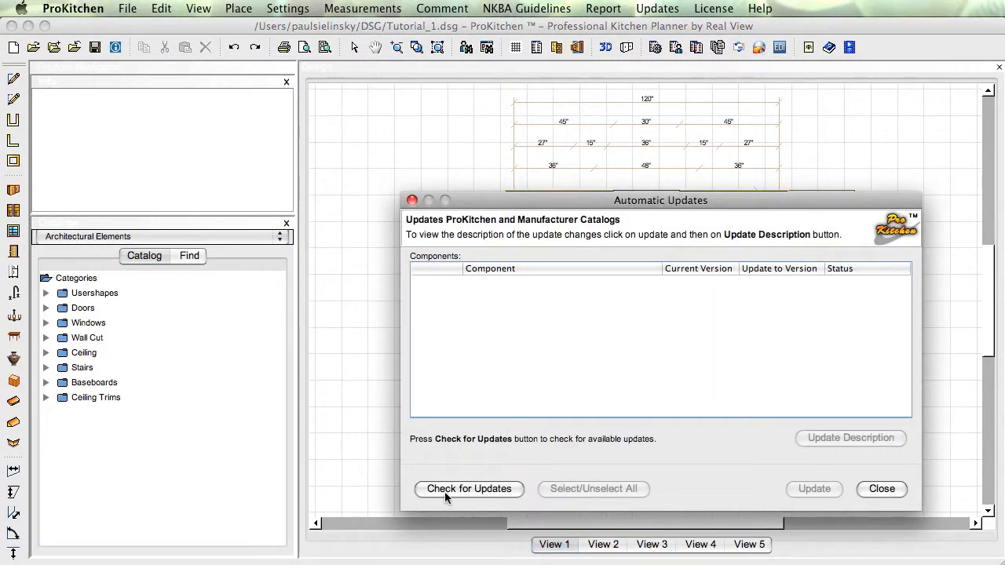
Start a check for available program and catalog updates.
left_click(467, 488)
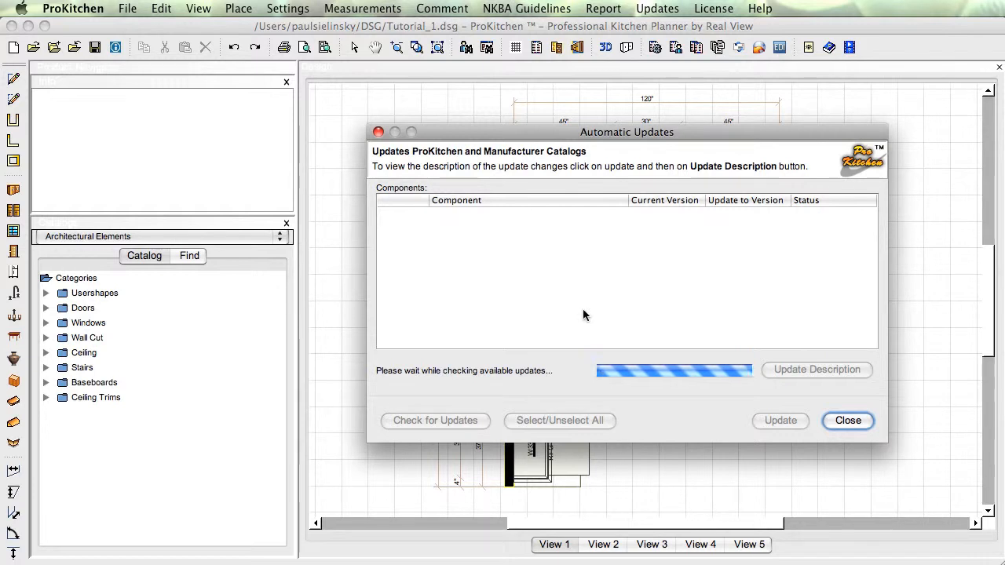
mouse_move(577, 332)
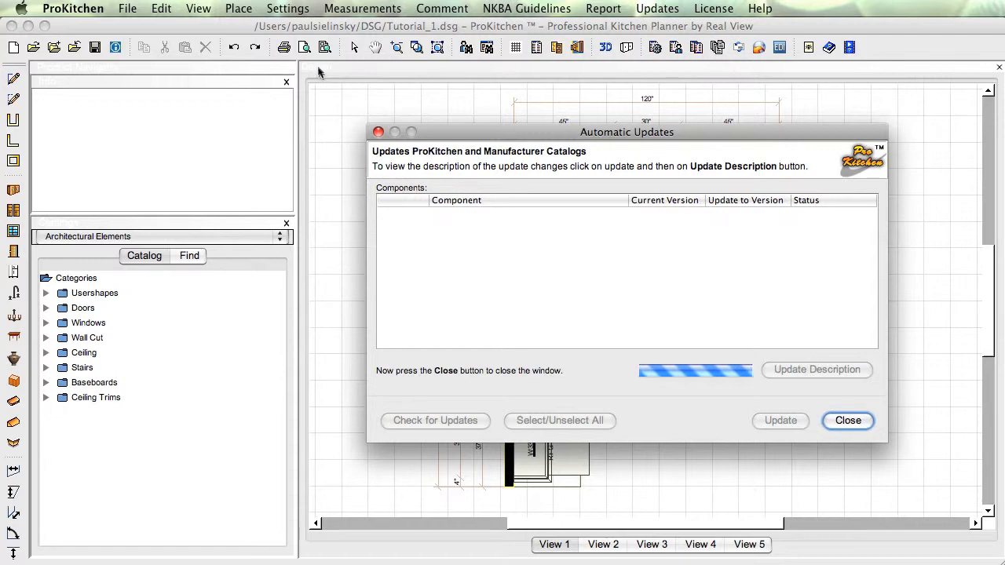
left_click(848, 421)
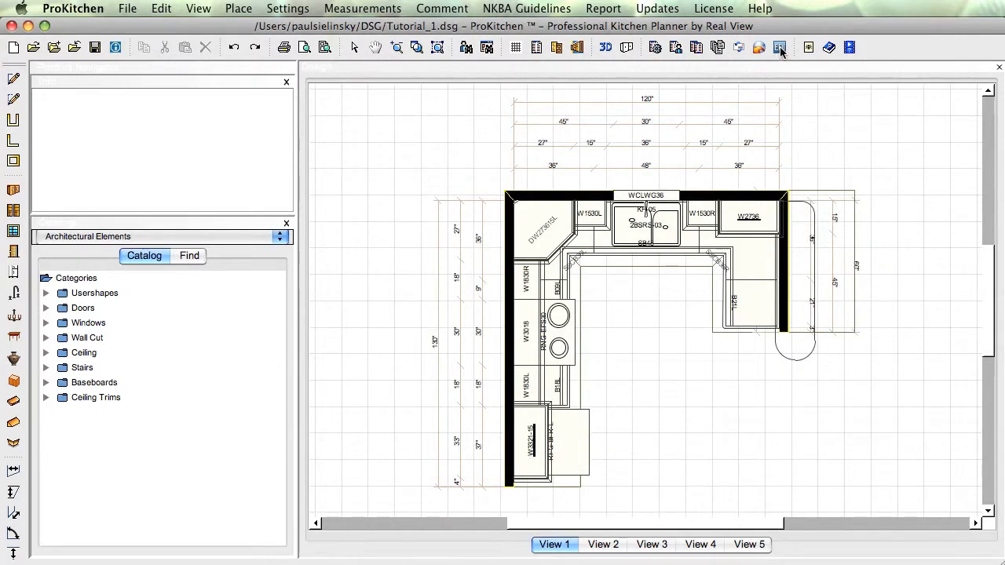
mouse_move(780, 53)
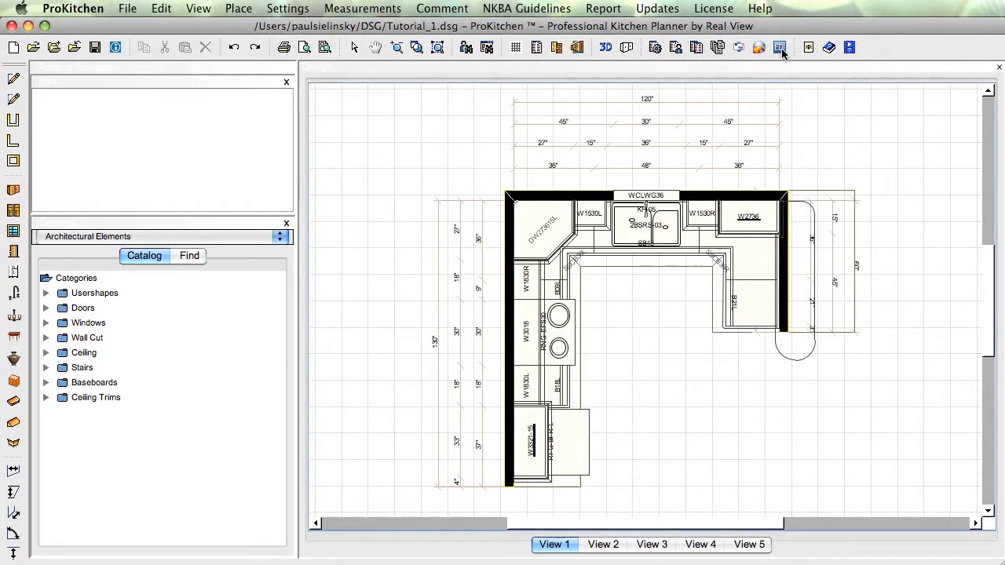
mouse_move(778, 48)
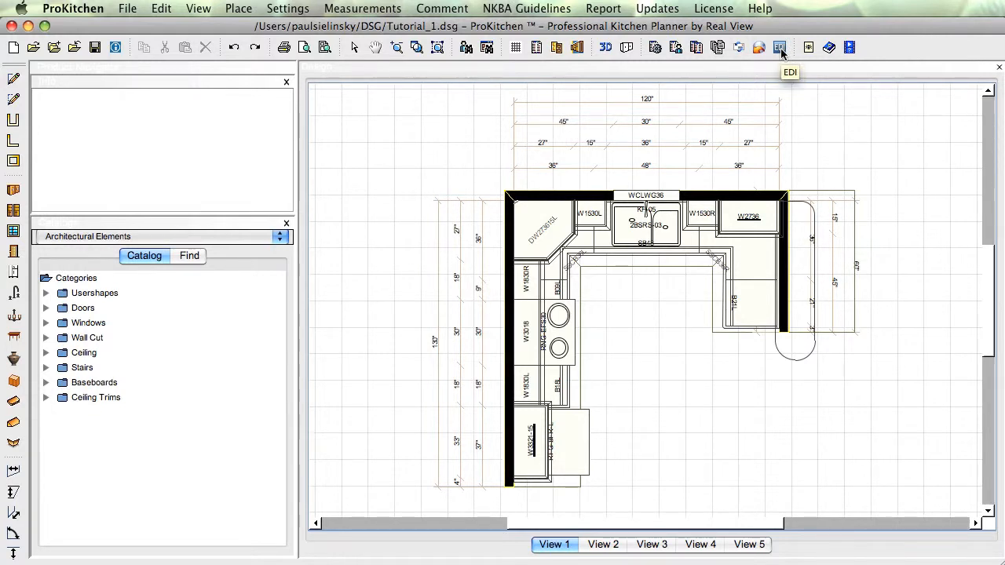
mouse_move(808, 47)
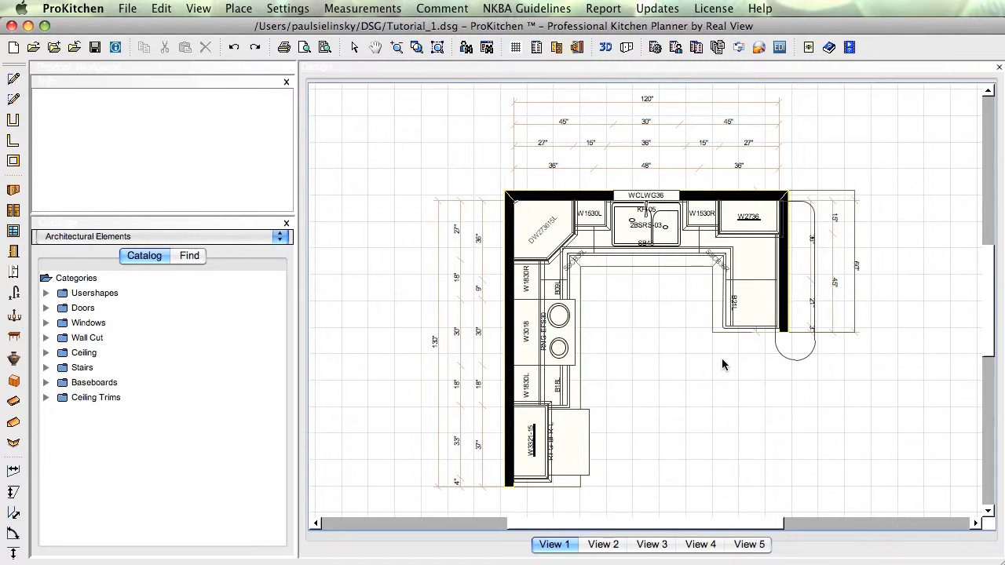
mouse_move(794, 88)
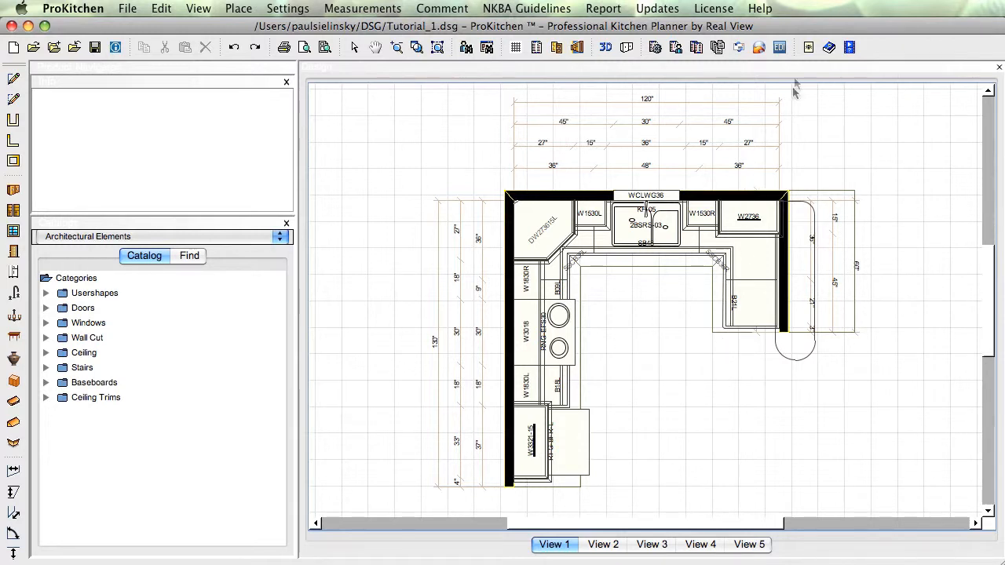
mouse_move(808, 47)
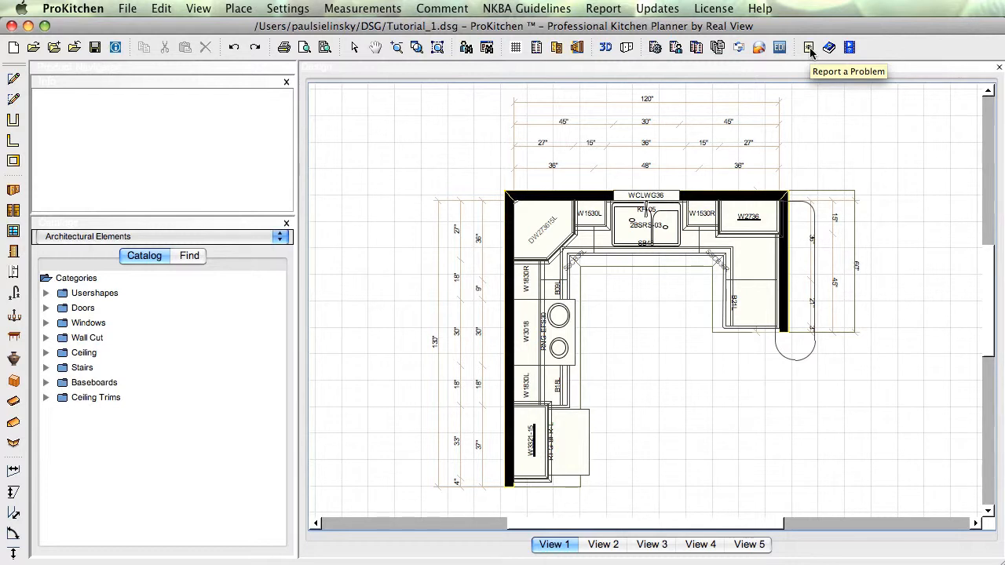
mouse_move(808, 49)
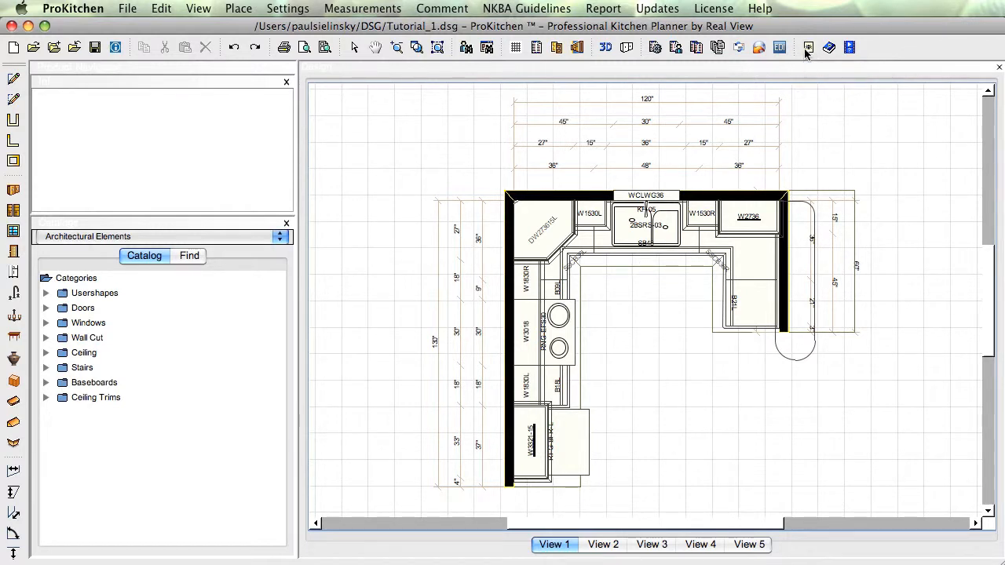
mouse_move(807, 47)
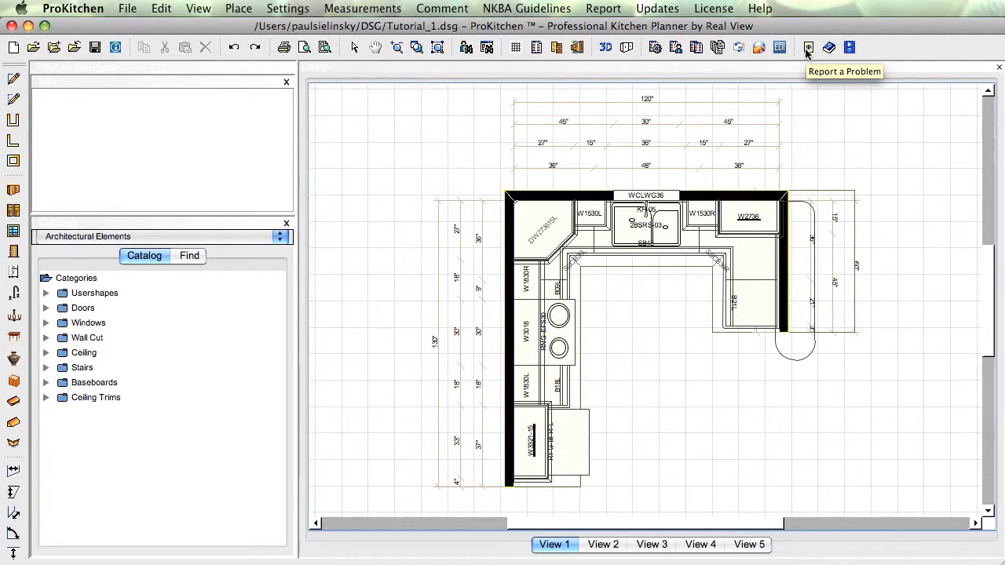
mouse_move(819, 56)
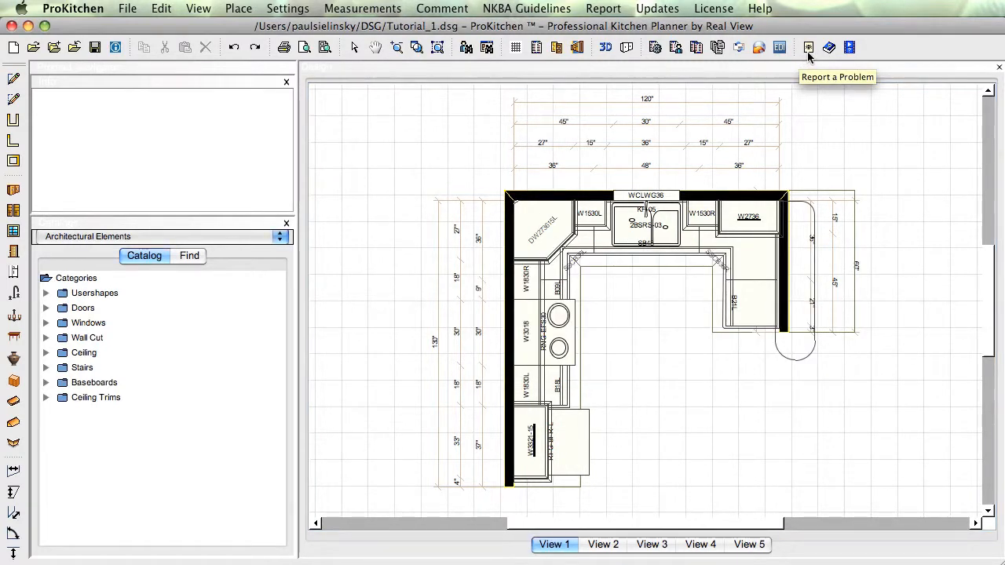
mouse_move(829, 47)
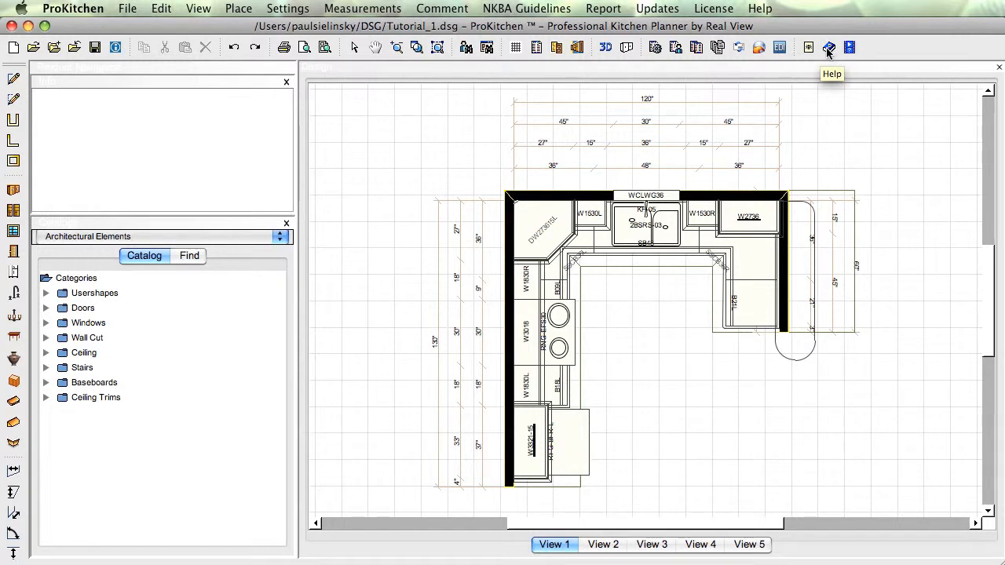
mouse_move(848, 47)
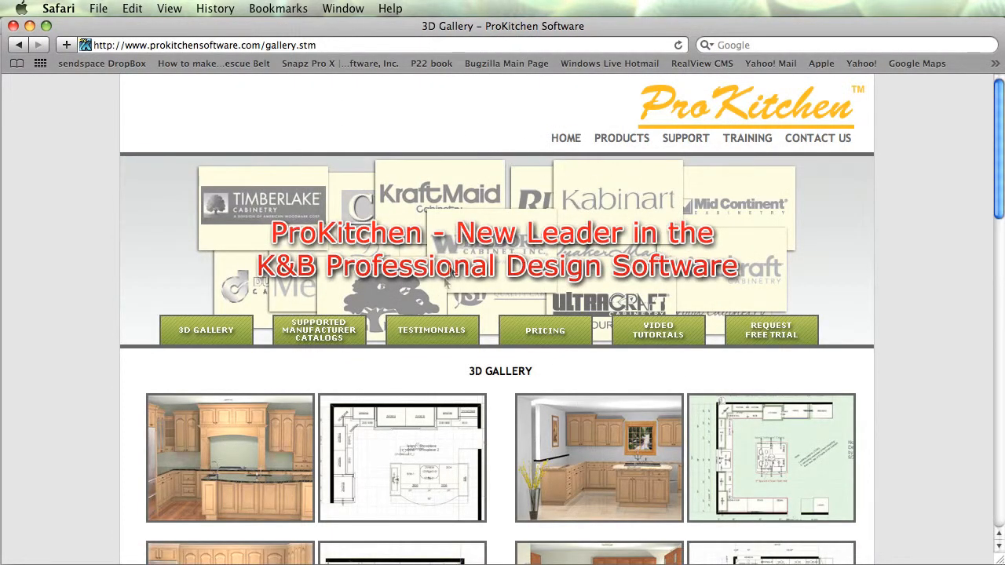
mouse_move(793, 132)
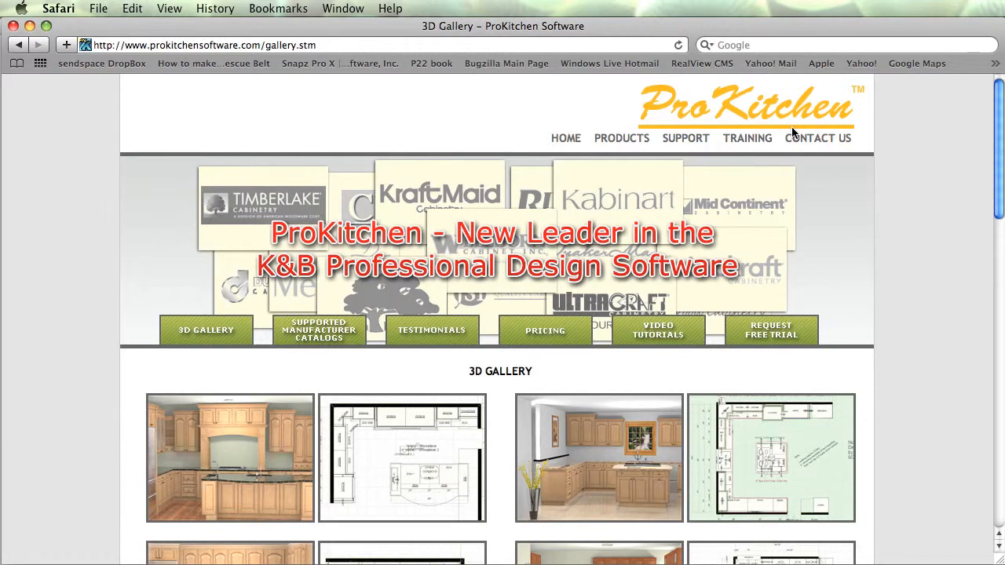
mouse_move(14, 27)
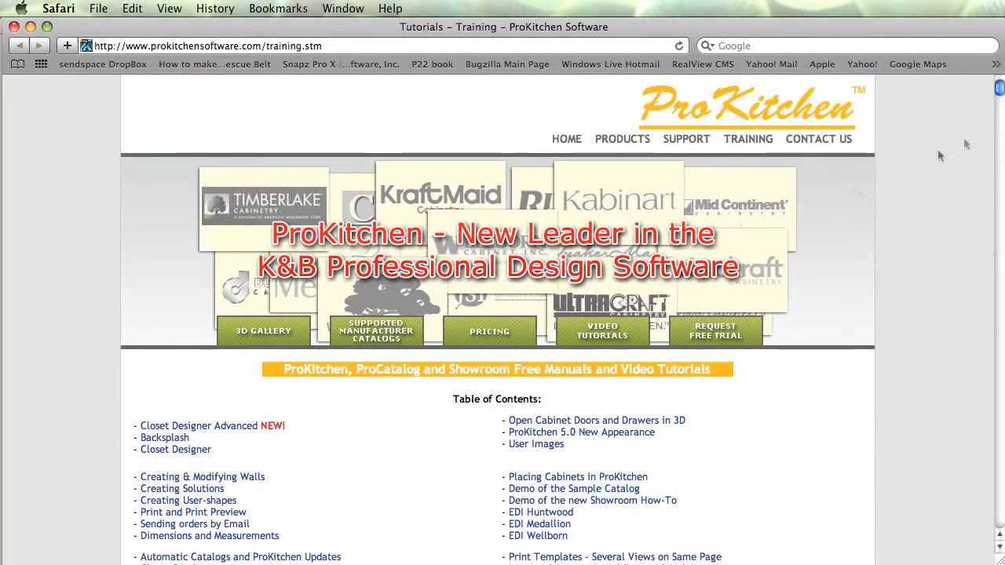
Scroll the ProKitchen training page down to its table of contents.
scroll("down", 3)
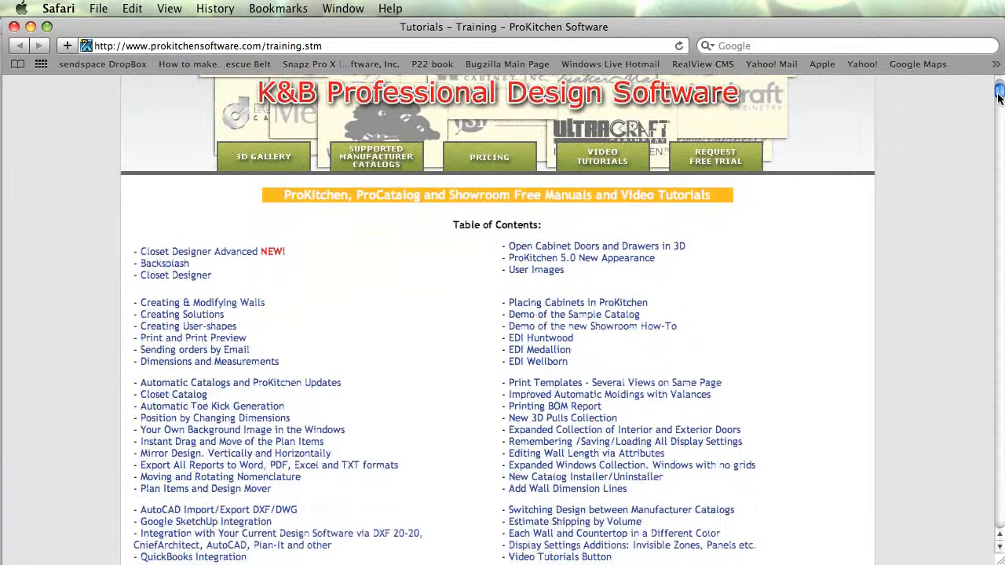
scroll("down", 3)
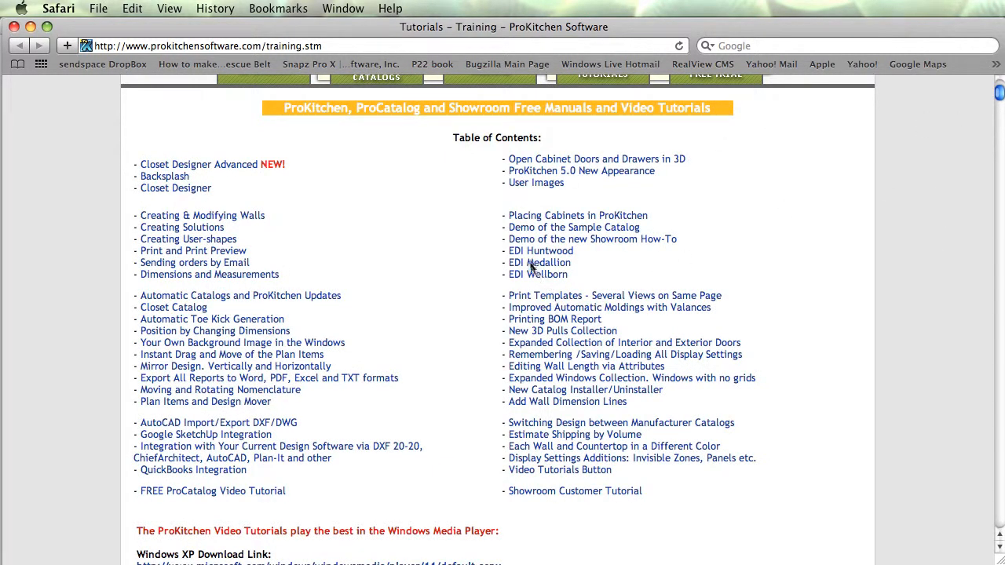
mouse_move(458, 286)
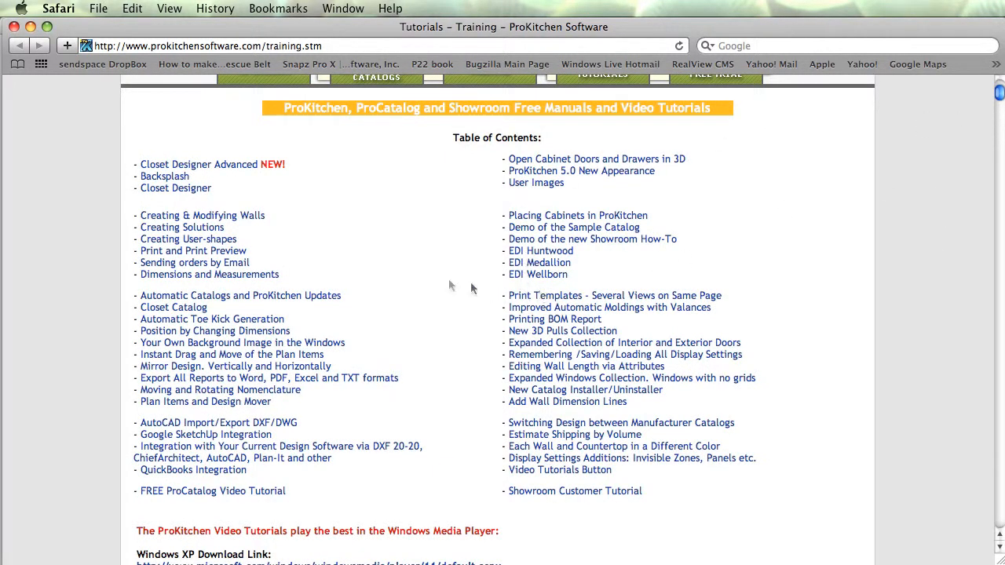
mouse_move(239, 171)
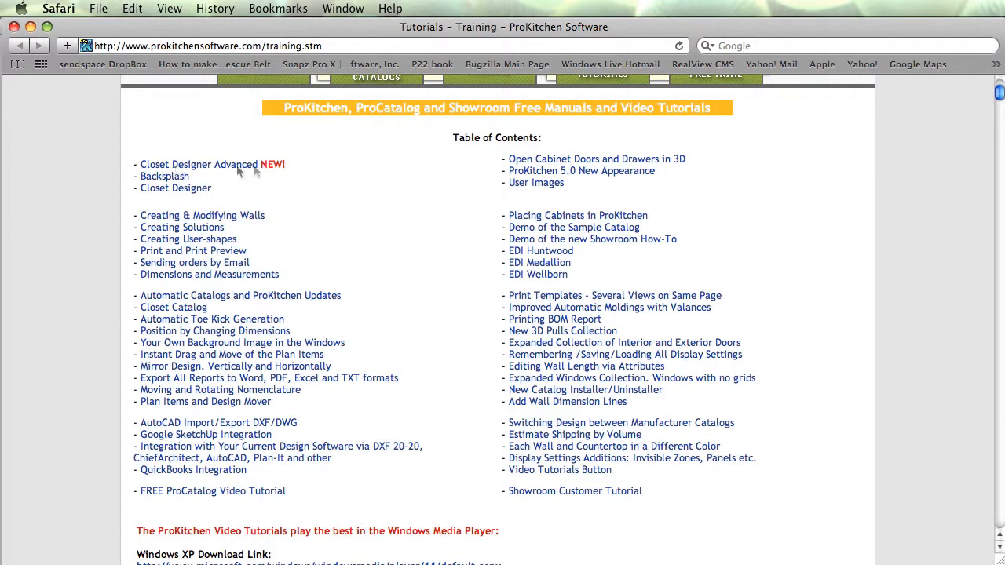
left_click(537, 182)
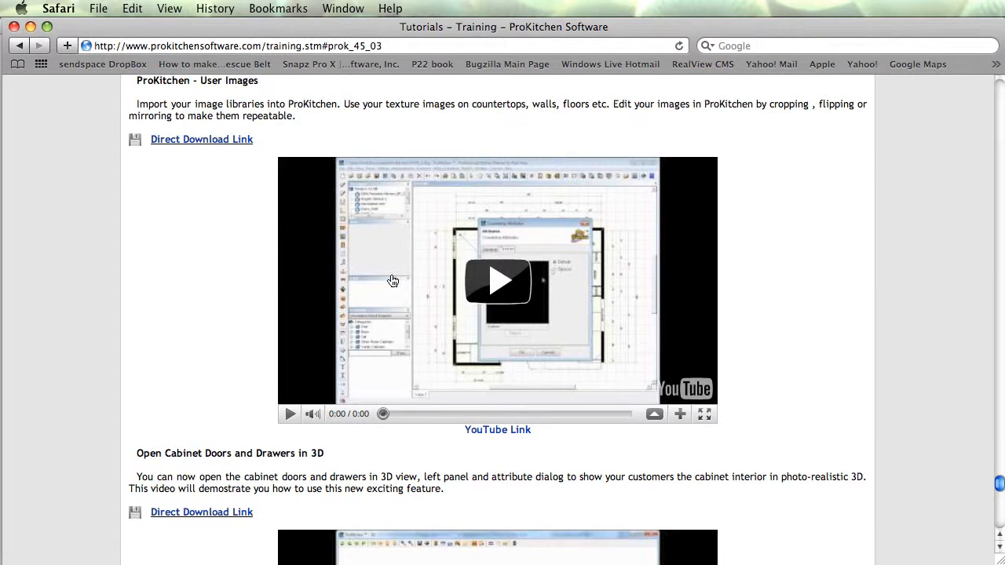
mouse_move(509, 304)
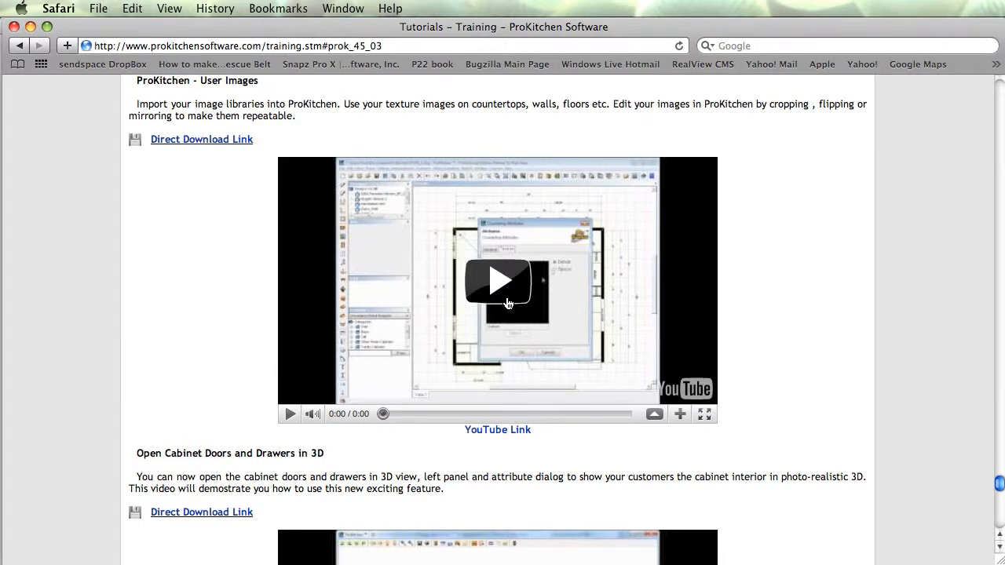
mouse_move(195, 141)
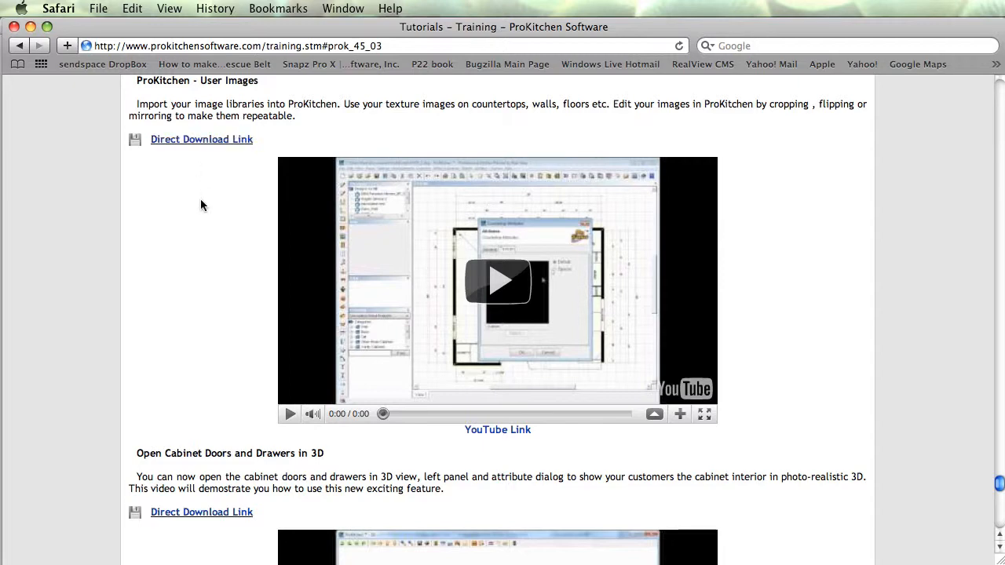
mouse_move(722, 266)
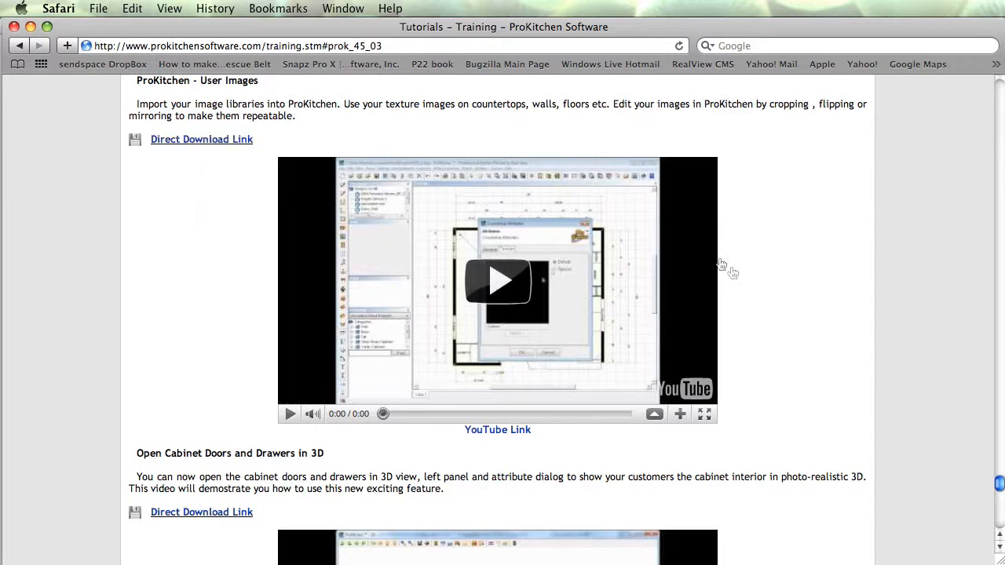
scroll("down", 3)
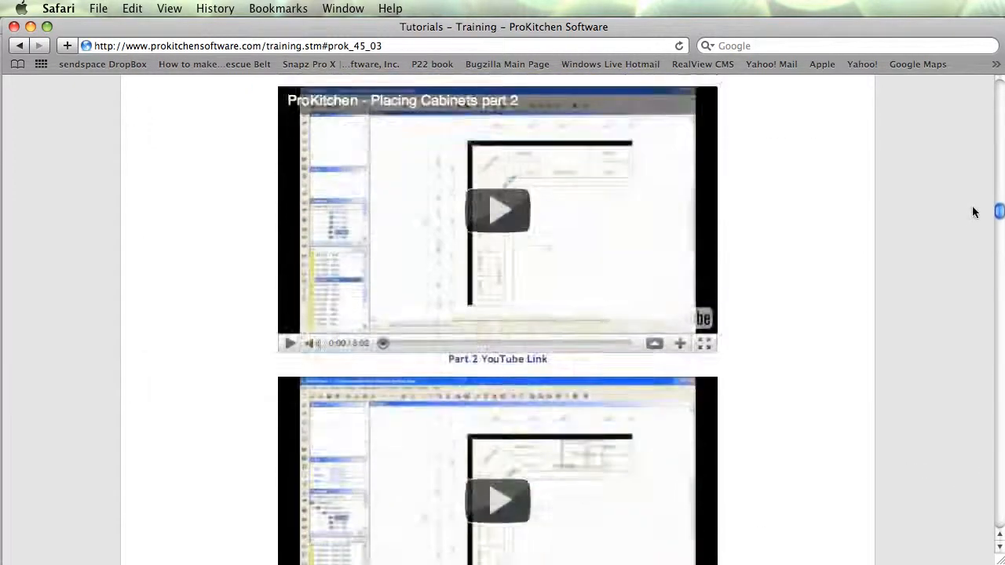
scroll("down", 3)
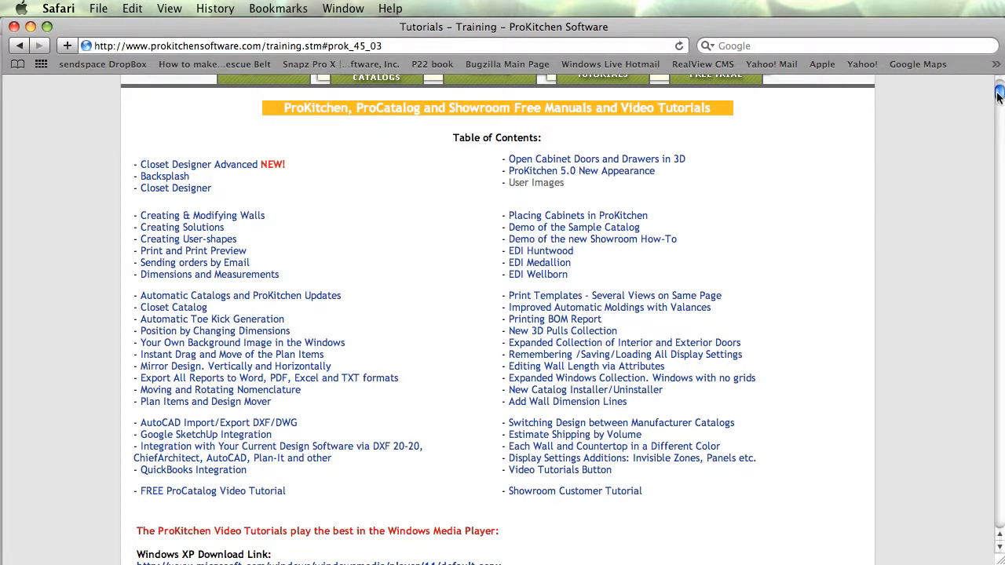
Scroll through the 3D Gallery's kitchen renderings to the last images and back near the top.
scroll("up", 3)
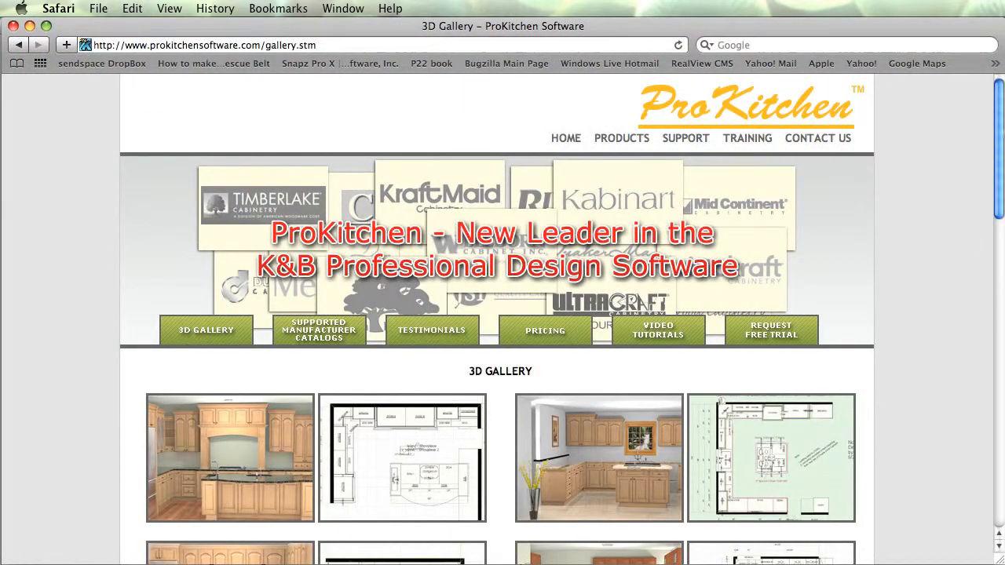
scroll("down", 3)
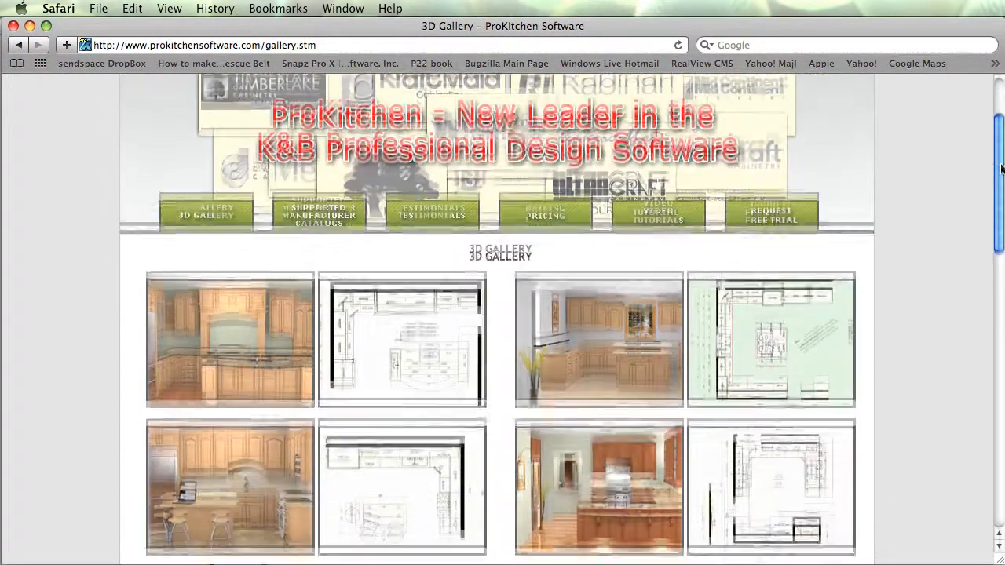
scroll("down", 3)
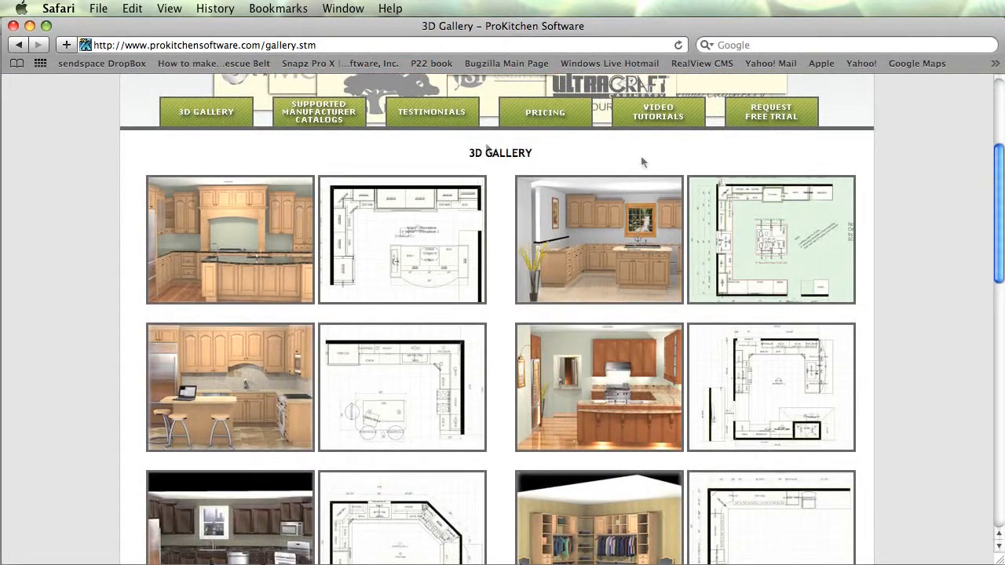
mouse_move(229, 259)
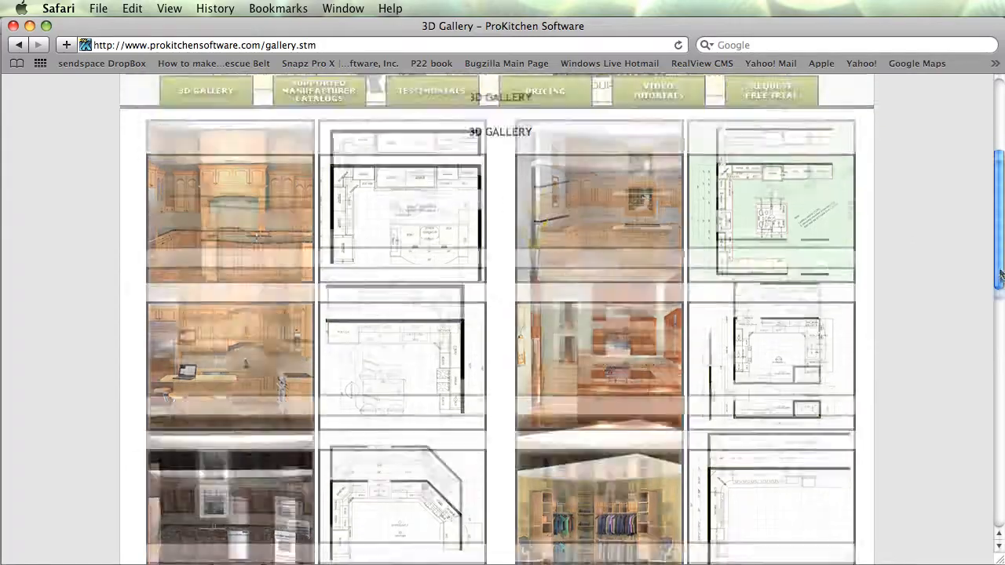
scroll("down", 3)
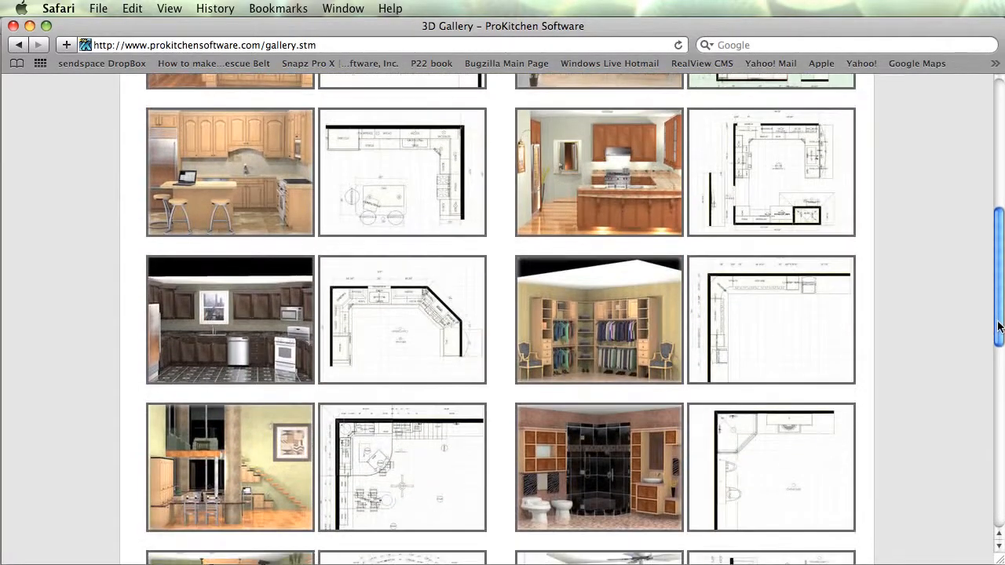
scroll("down", 3)
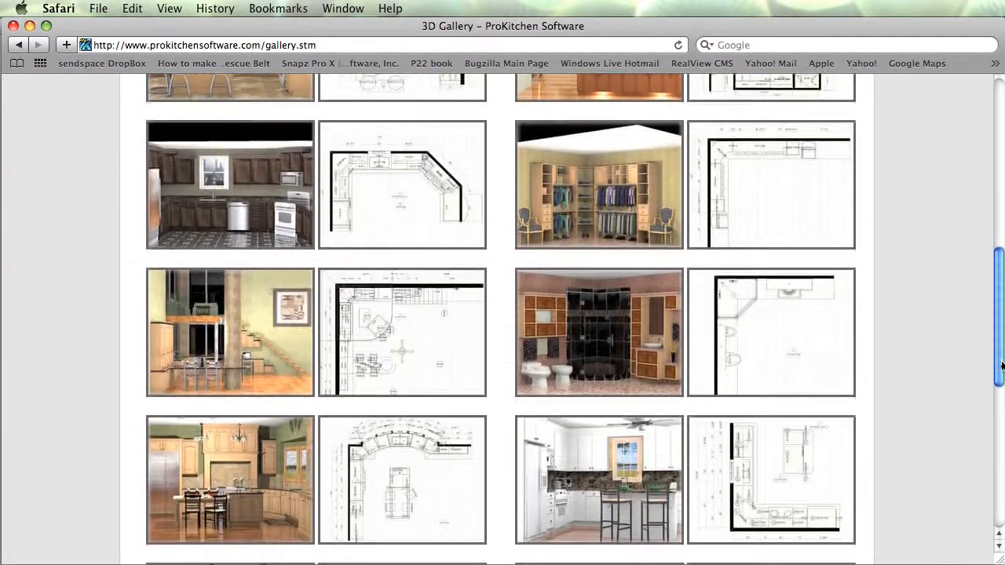
scroll("down", 3)
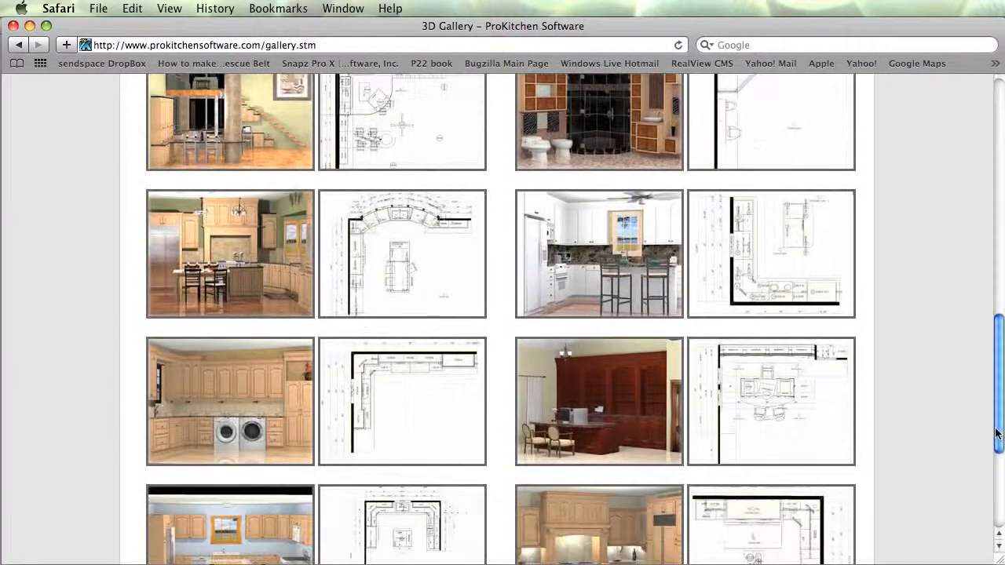
scroll("down", 3)
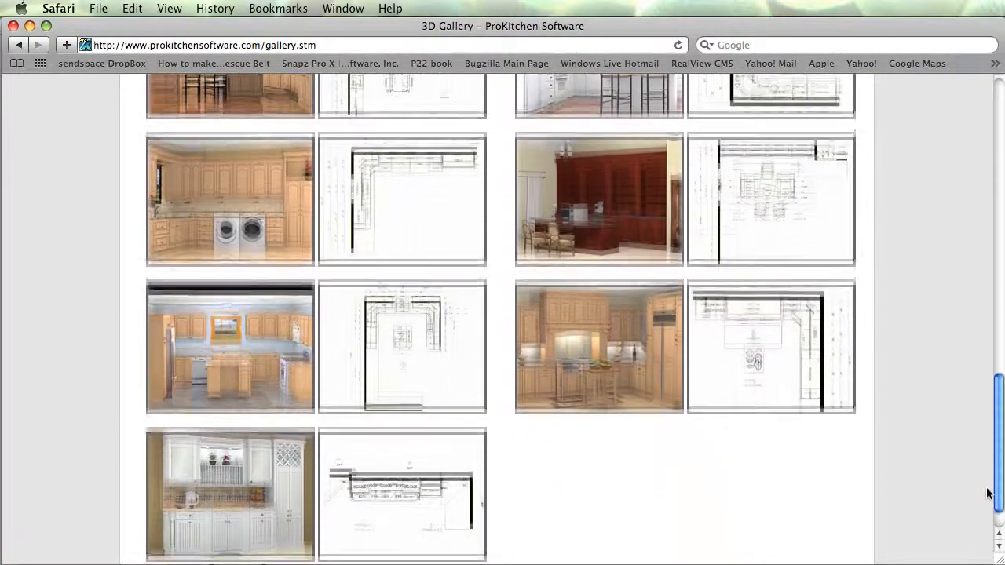
scroll("down", 3)
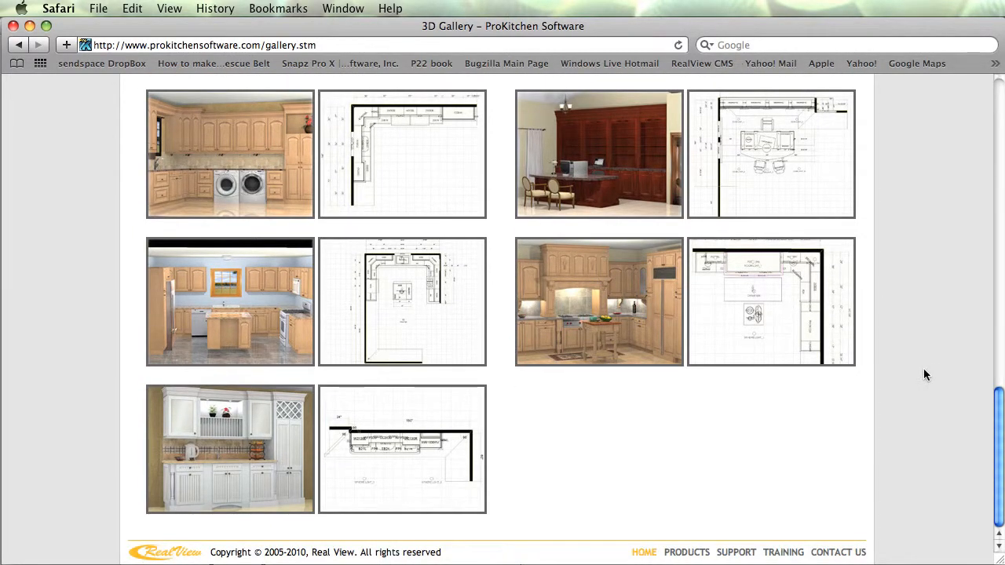
scroll("down", 3)
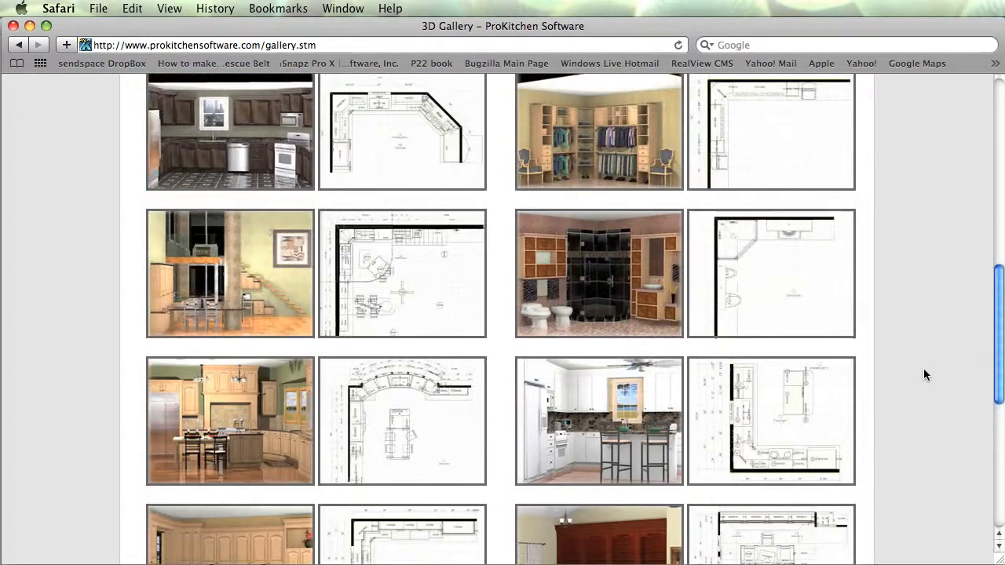
scroll("up", 3)
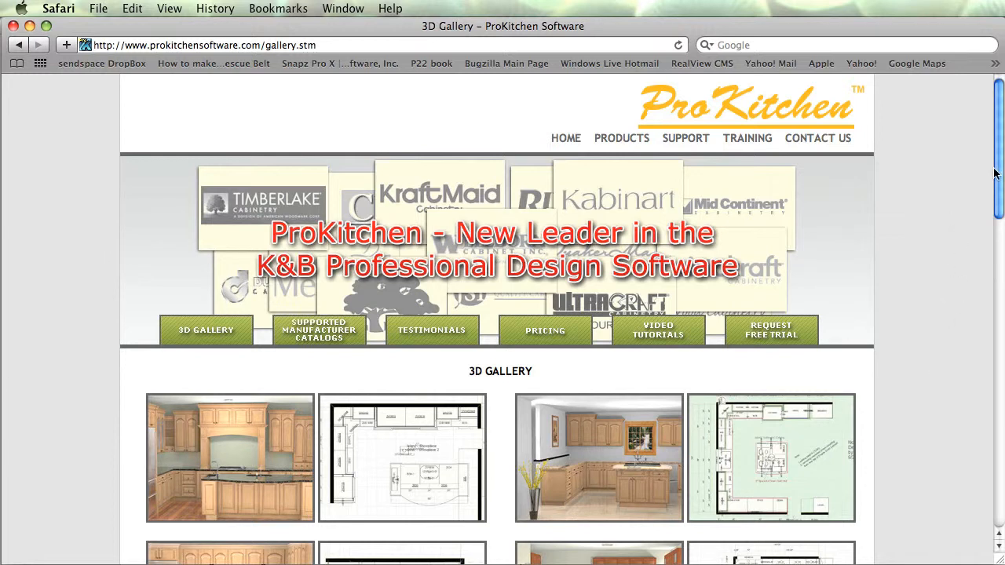
scroll("down", 3)
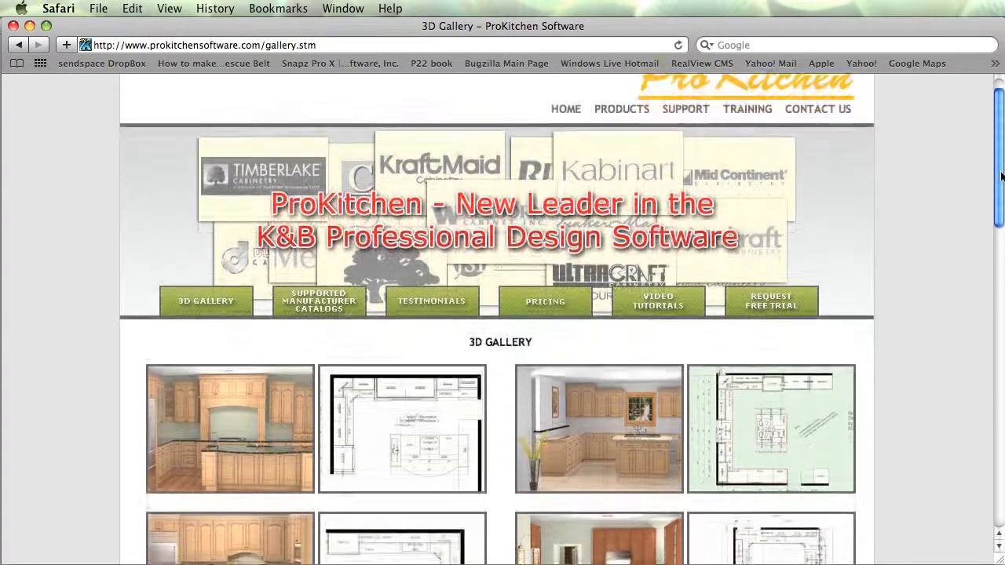
scroll("down", 3)
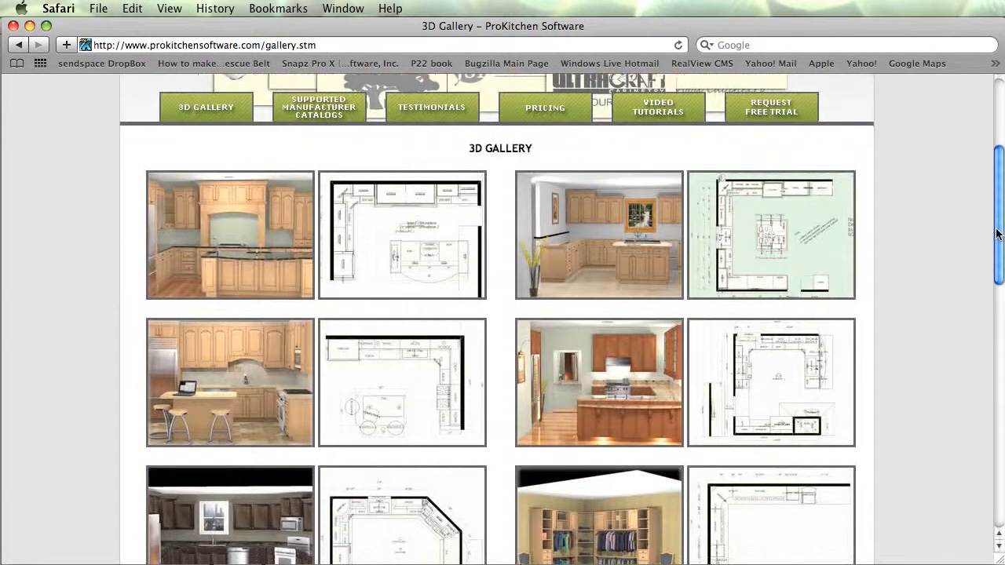